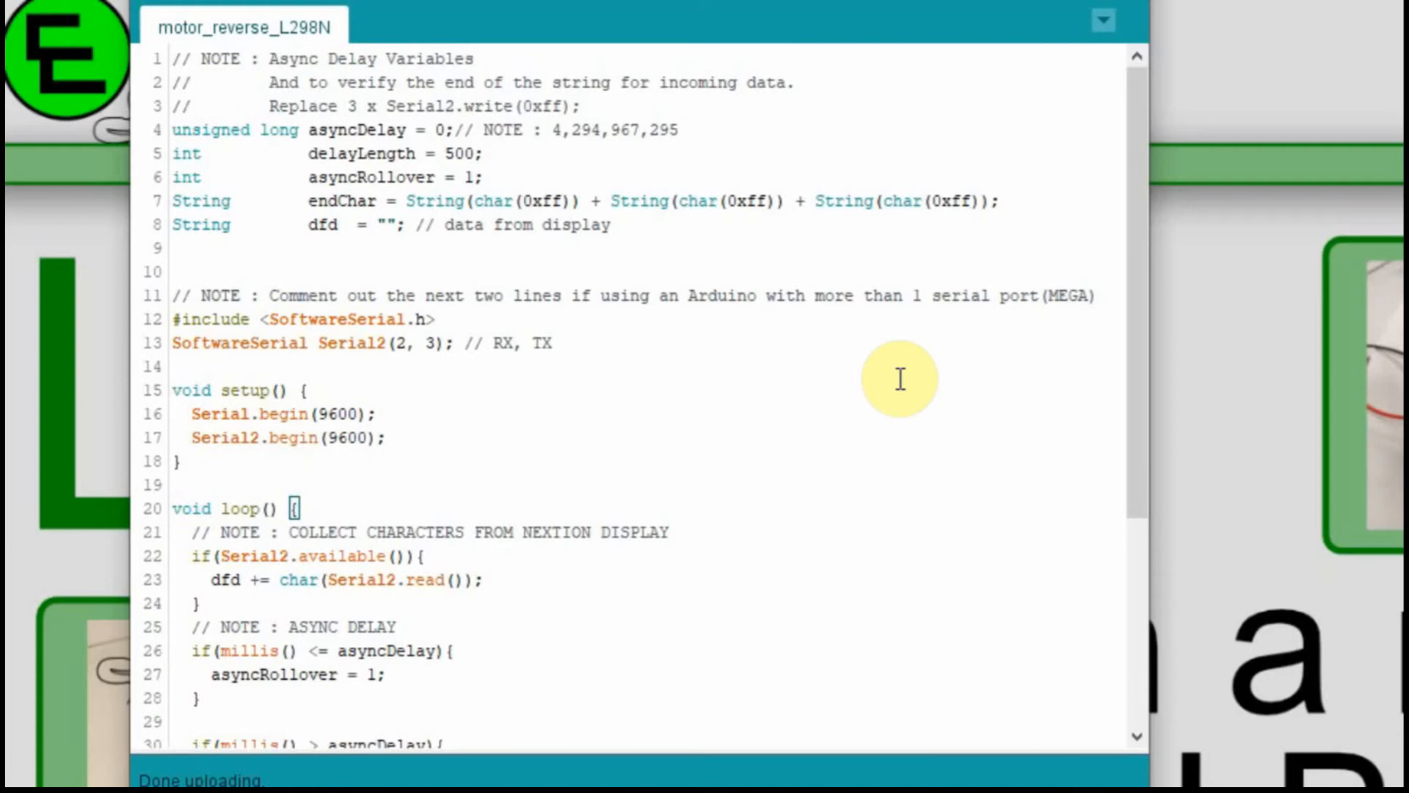
{"action": "mouse_move", "coordinate": [677, 397]}
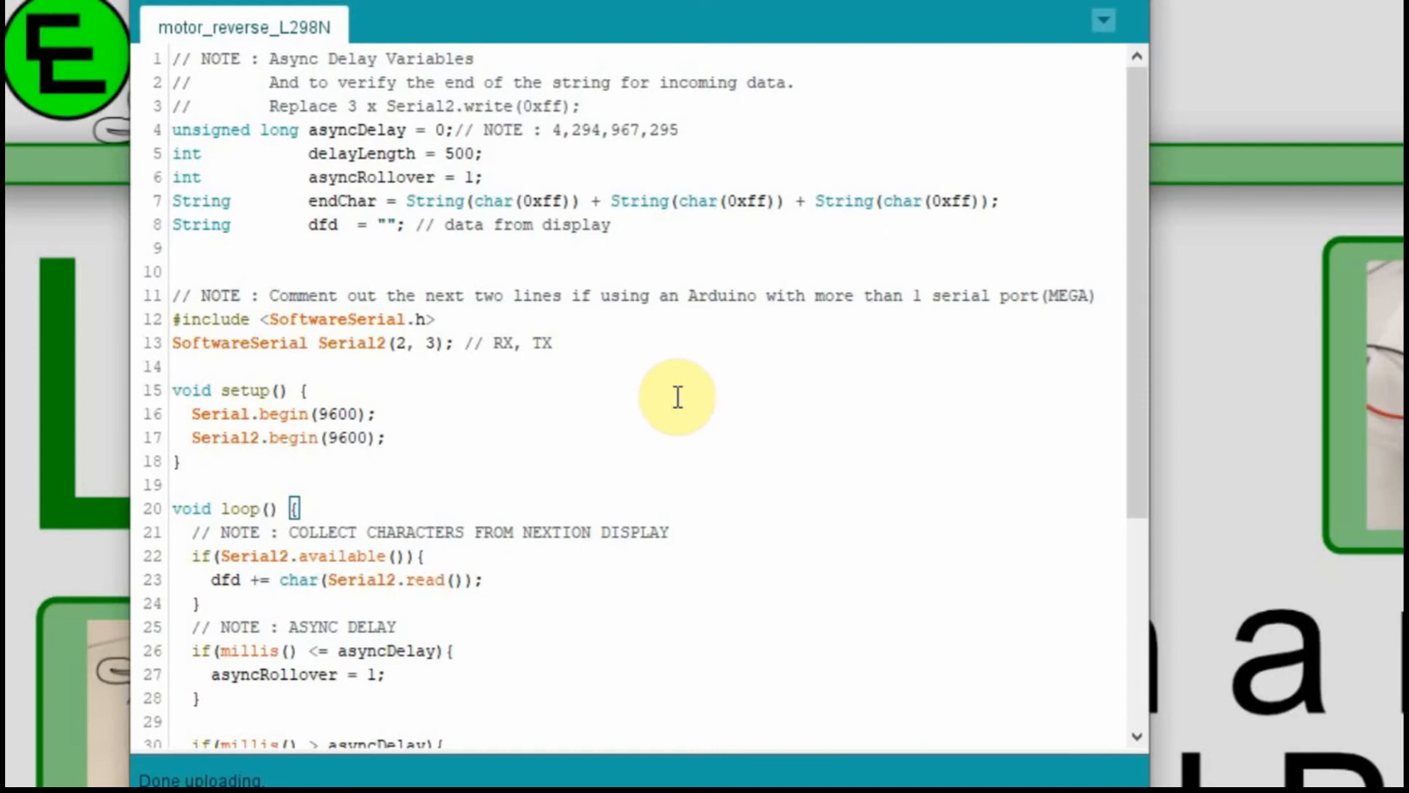
{"action": "mouse_move", "coordinate": [962, 209]}
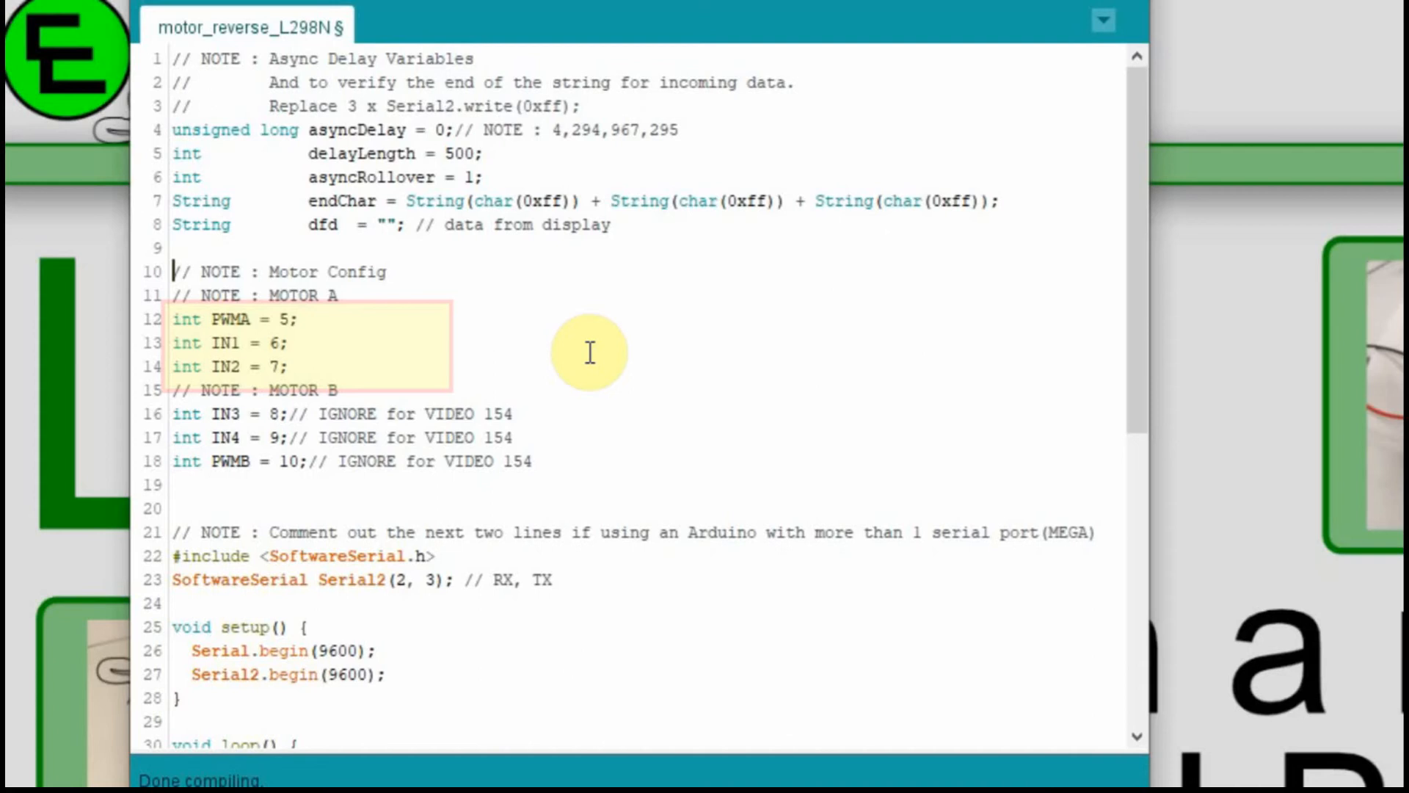
Step: In setup(), make six motor pins outputs, IN1–IN4 LOW, and analogWrite(PWMA,255)
{"action": "scroll", "scroll_direction": "down", "scroll_amount": 3}
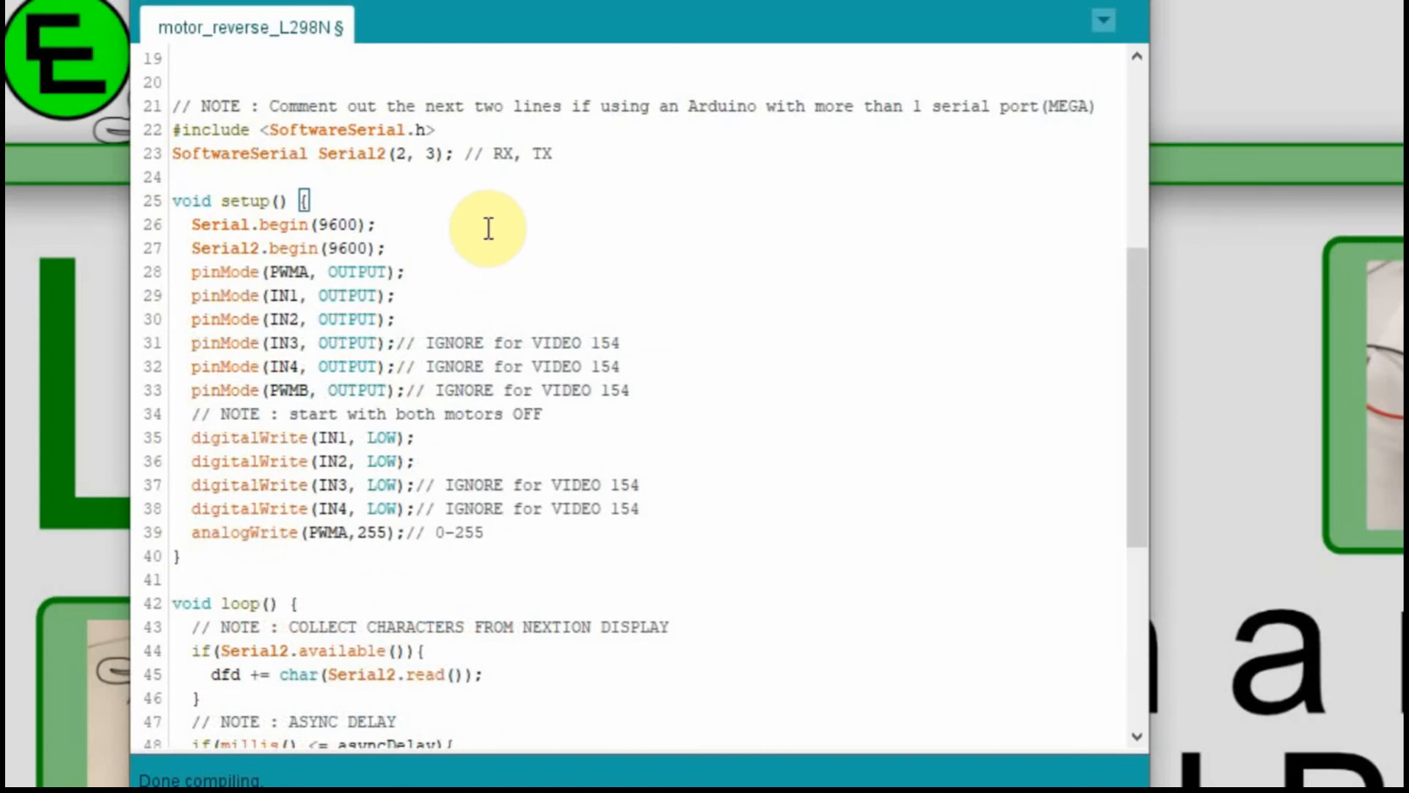
{"action": "mouse_move", "coordinate": [798, 268]}
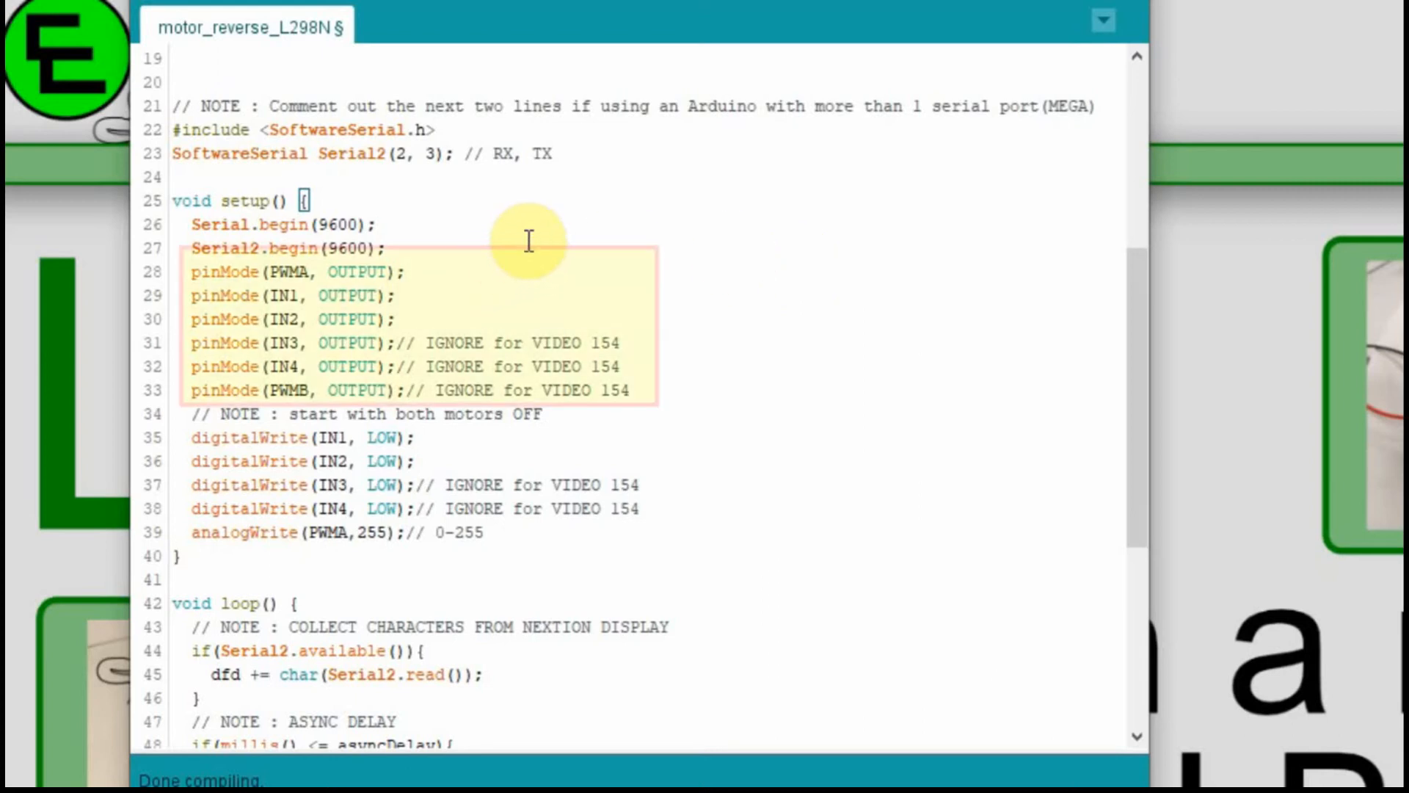
{"action": "mouse_move", "coordinate": [320, 387]}
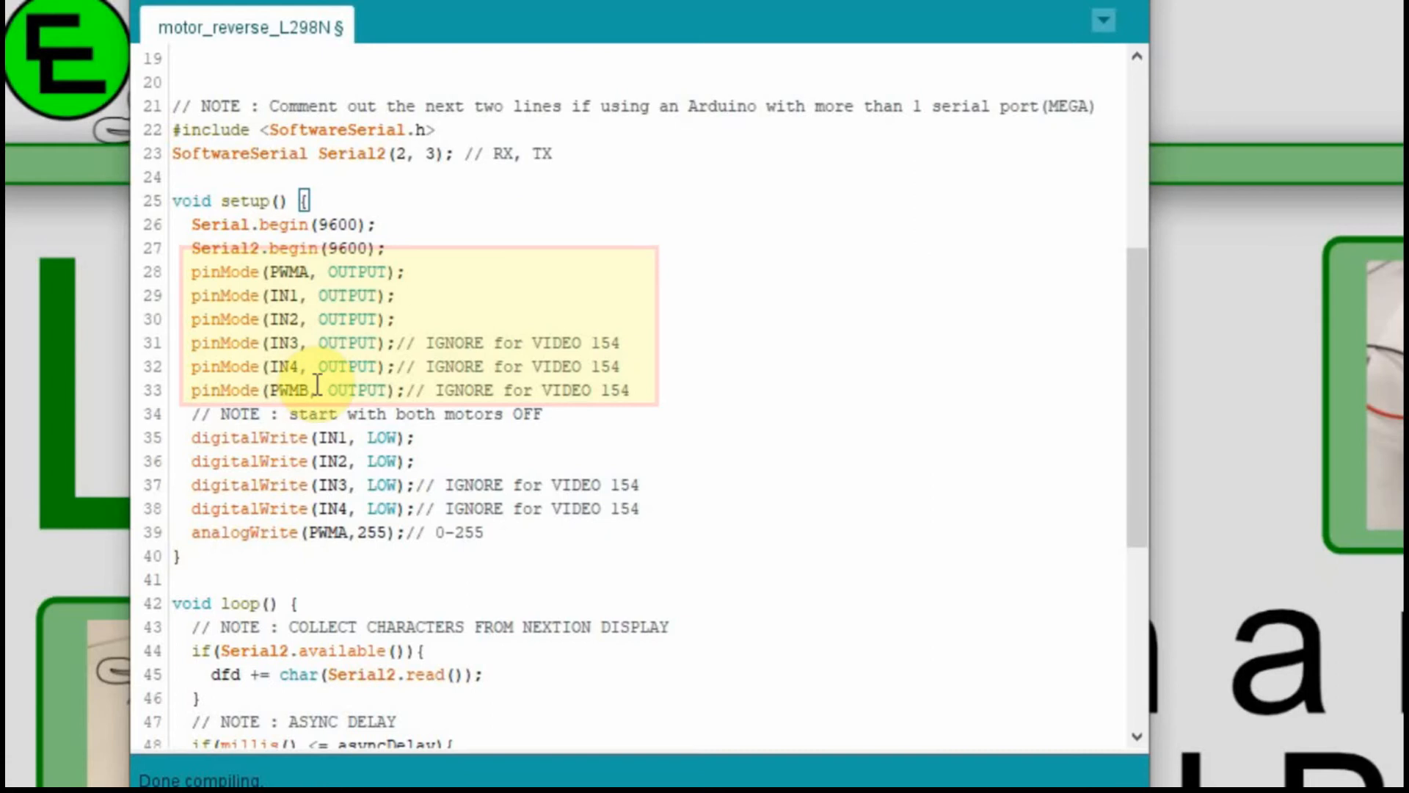
{"action": "mouse_move", "coordinate": [643, 215]}
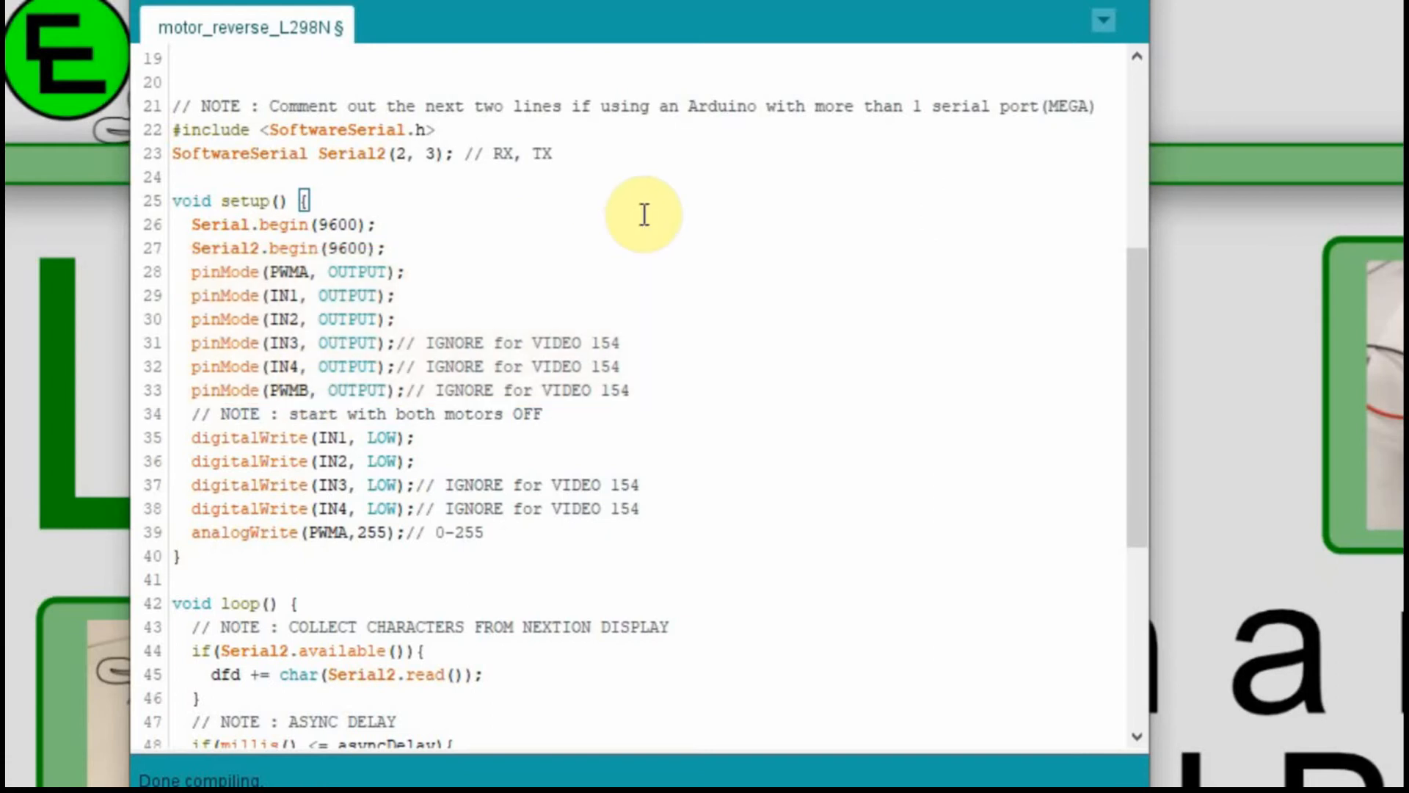
{"action": "left_click_drag", "start_coordinate": [191, 437], "coordinate": [678, 508]}
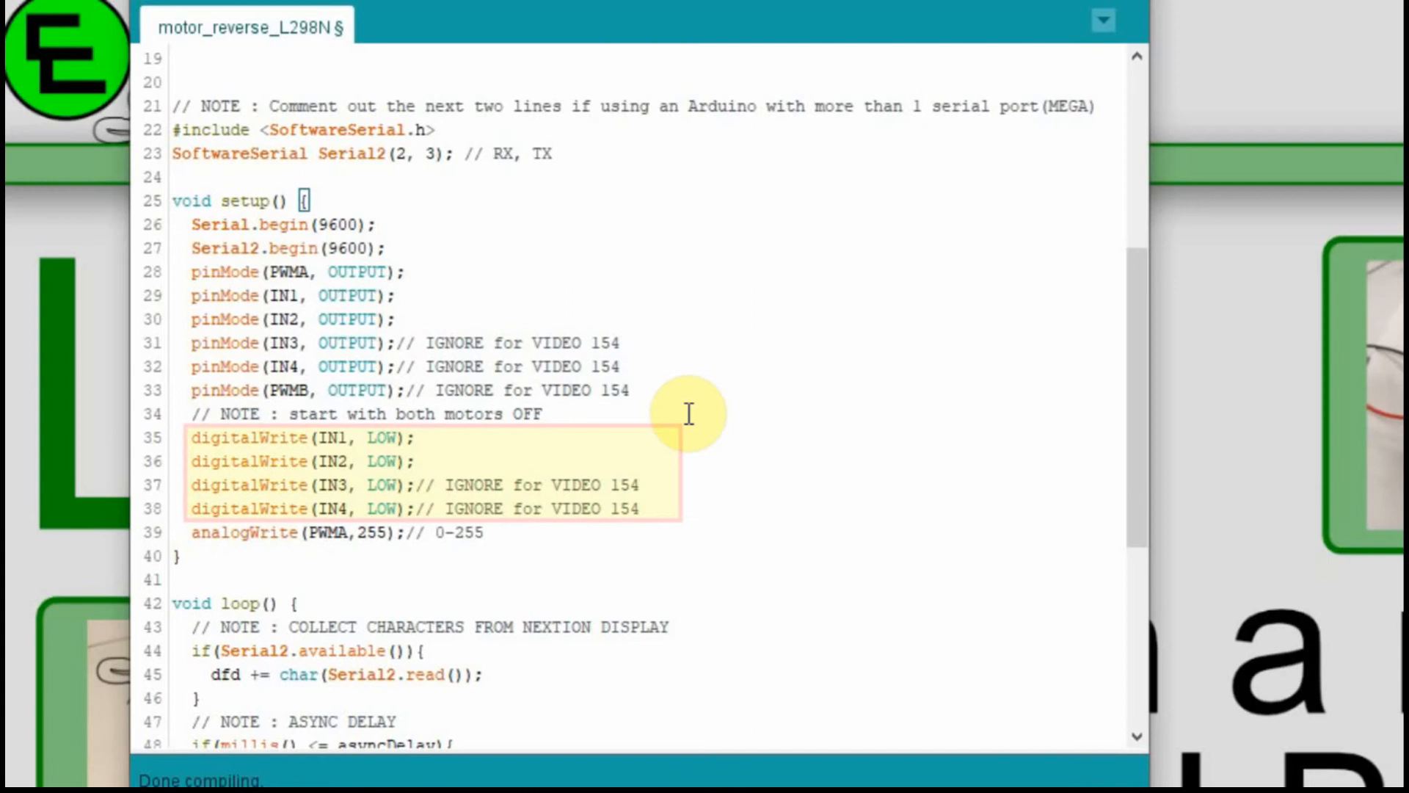
{"action": "mouse_move", "coordinate": [517, 444]}
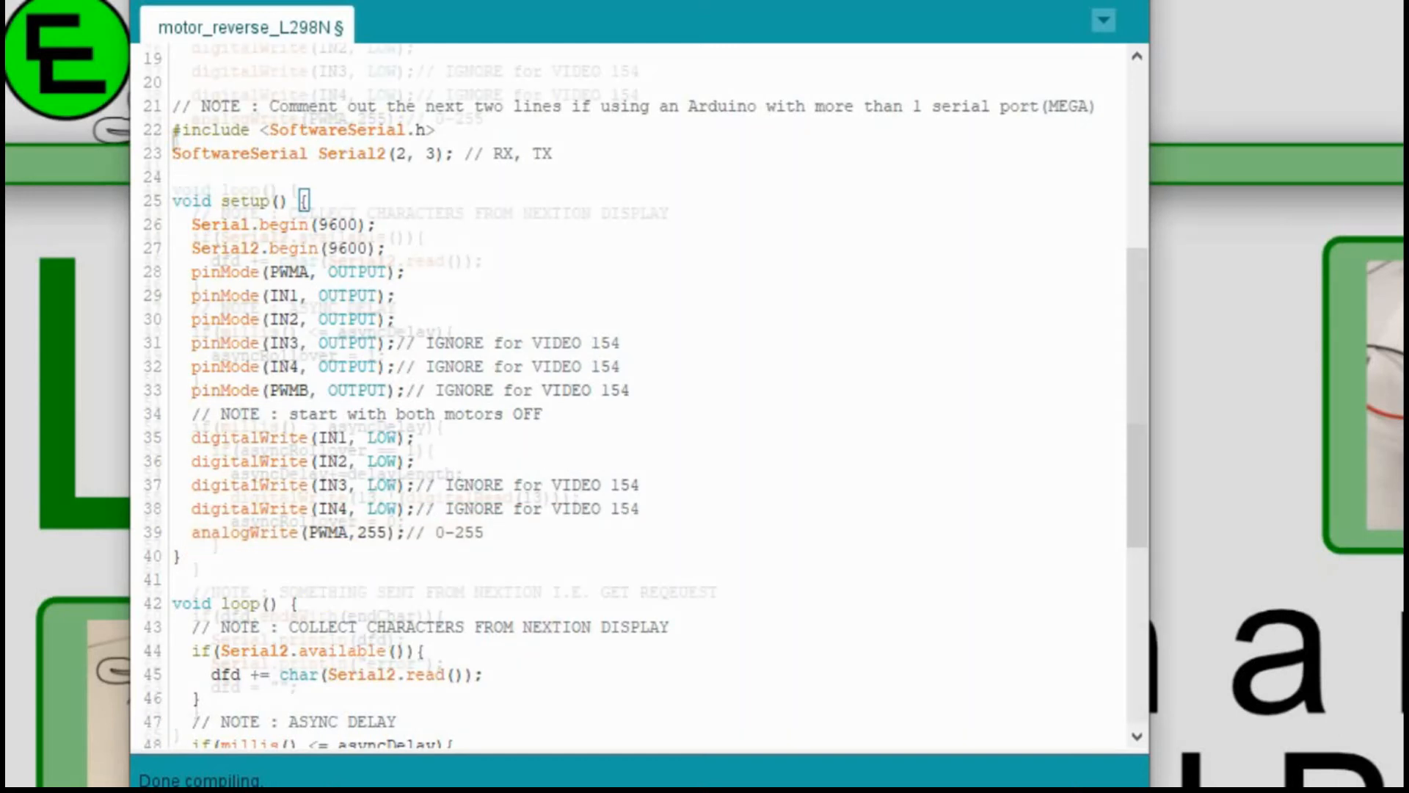
Step: Rewrite loop() to run motor A forward 2 s, off 5 s, then reverse, printing each state
{"action": "scroll", "scroll_direction": "down", "scroll_amount": 3}
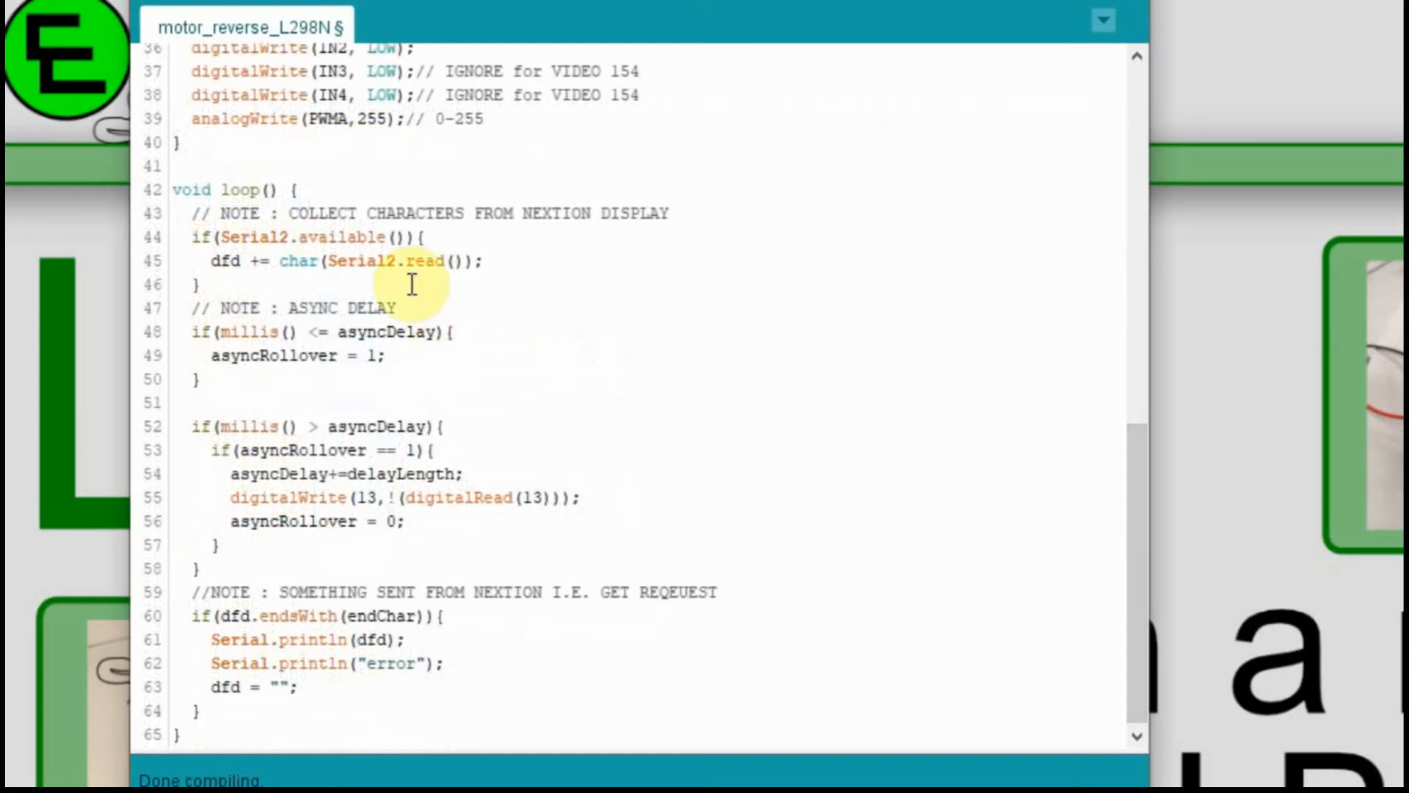
{"action": "mouse_move", "coordinate": [346, 676]}
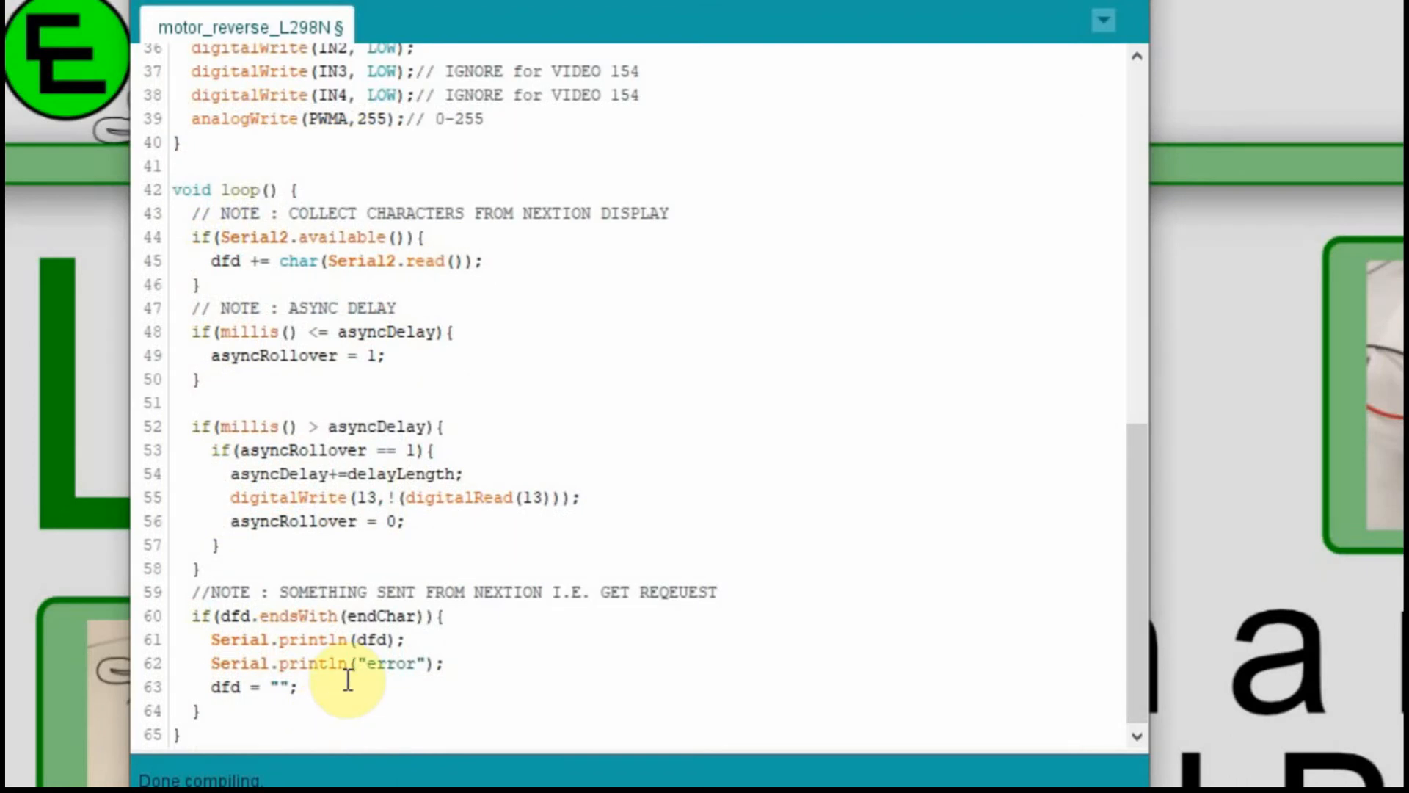
{"action": "mouse_move", "coordinate": [306, 396]}
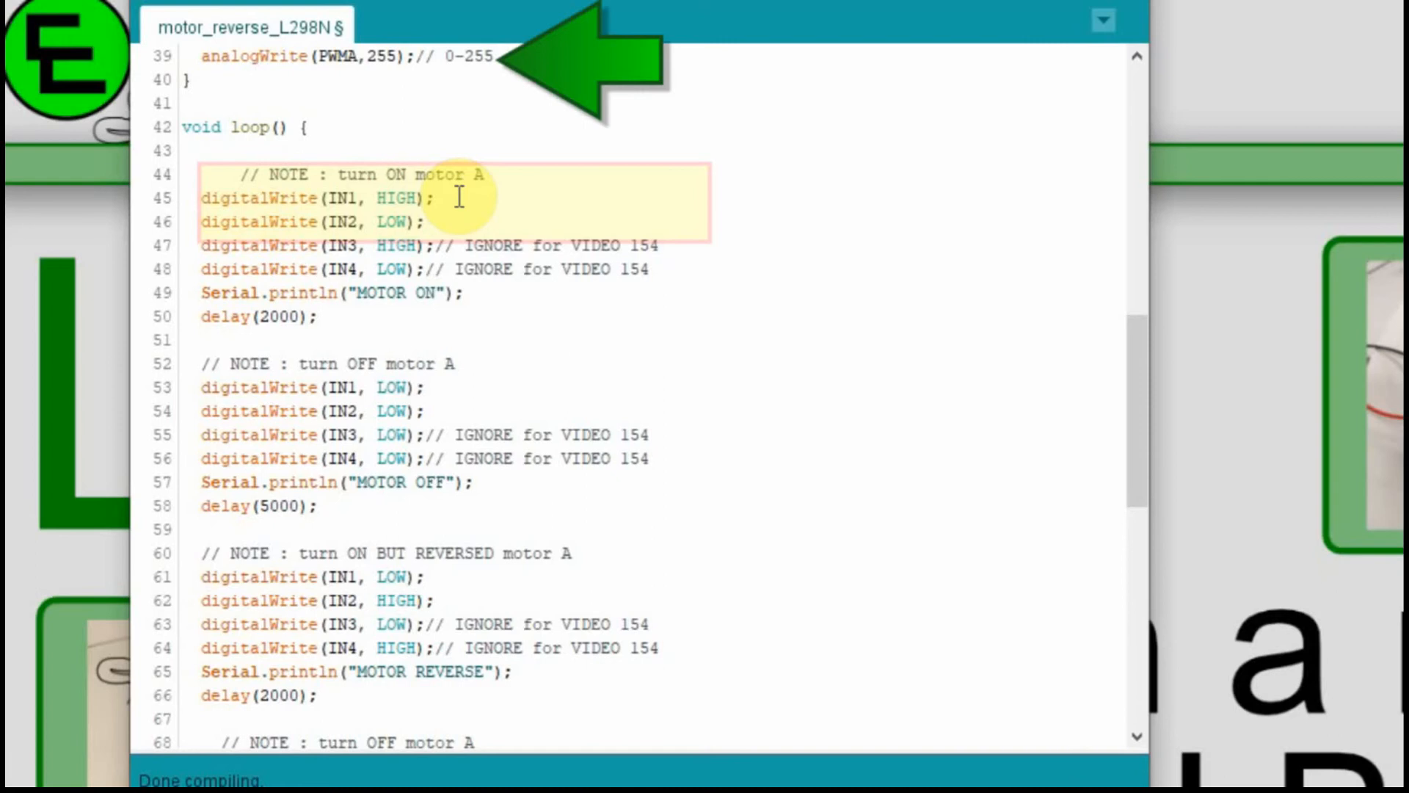
{"action": "left_click", "coordinate": [458, 293]}
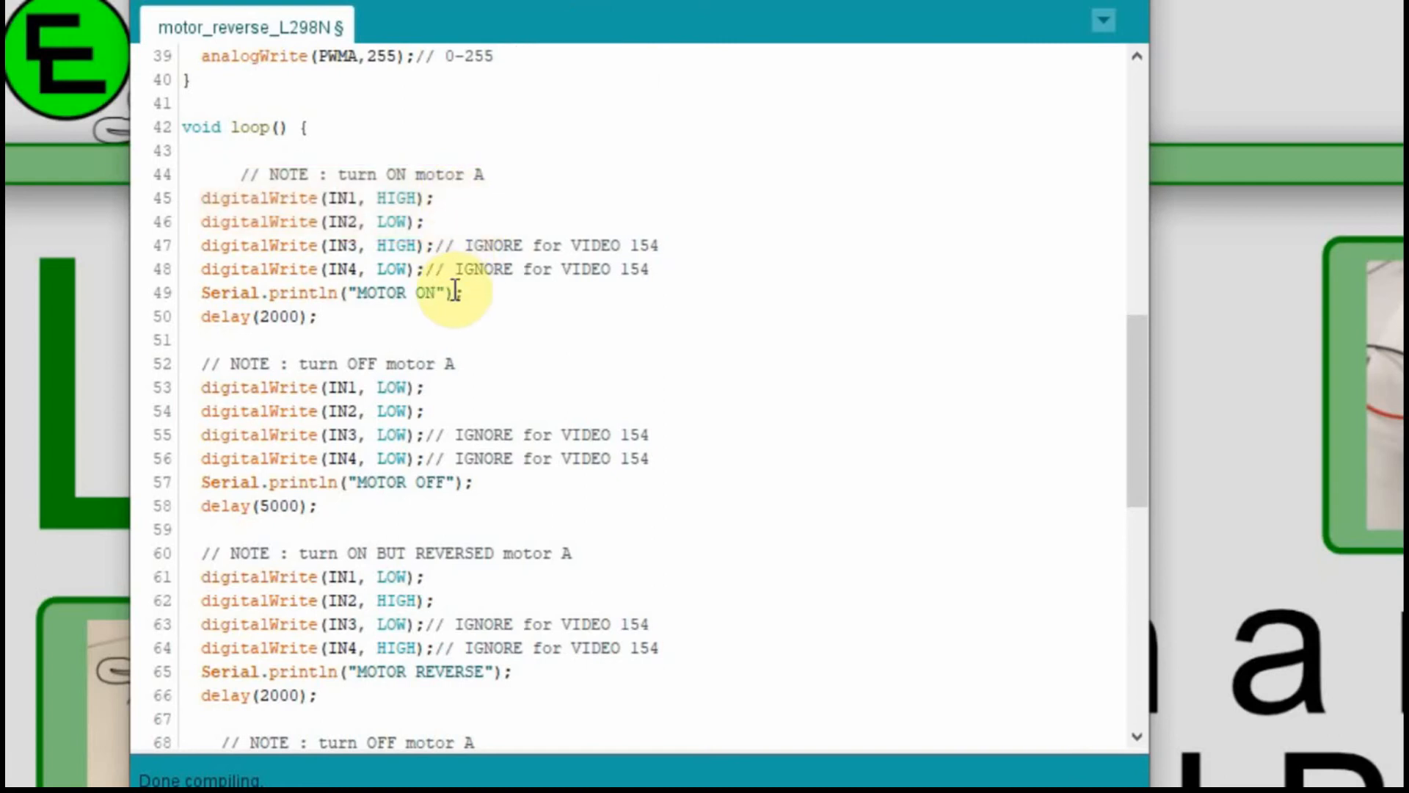
{"action": "mouse_move", "coordinate": [723, 250]}
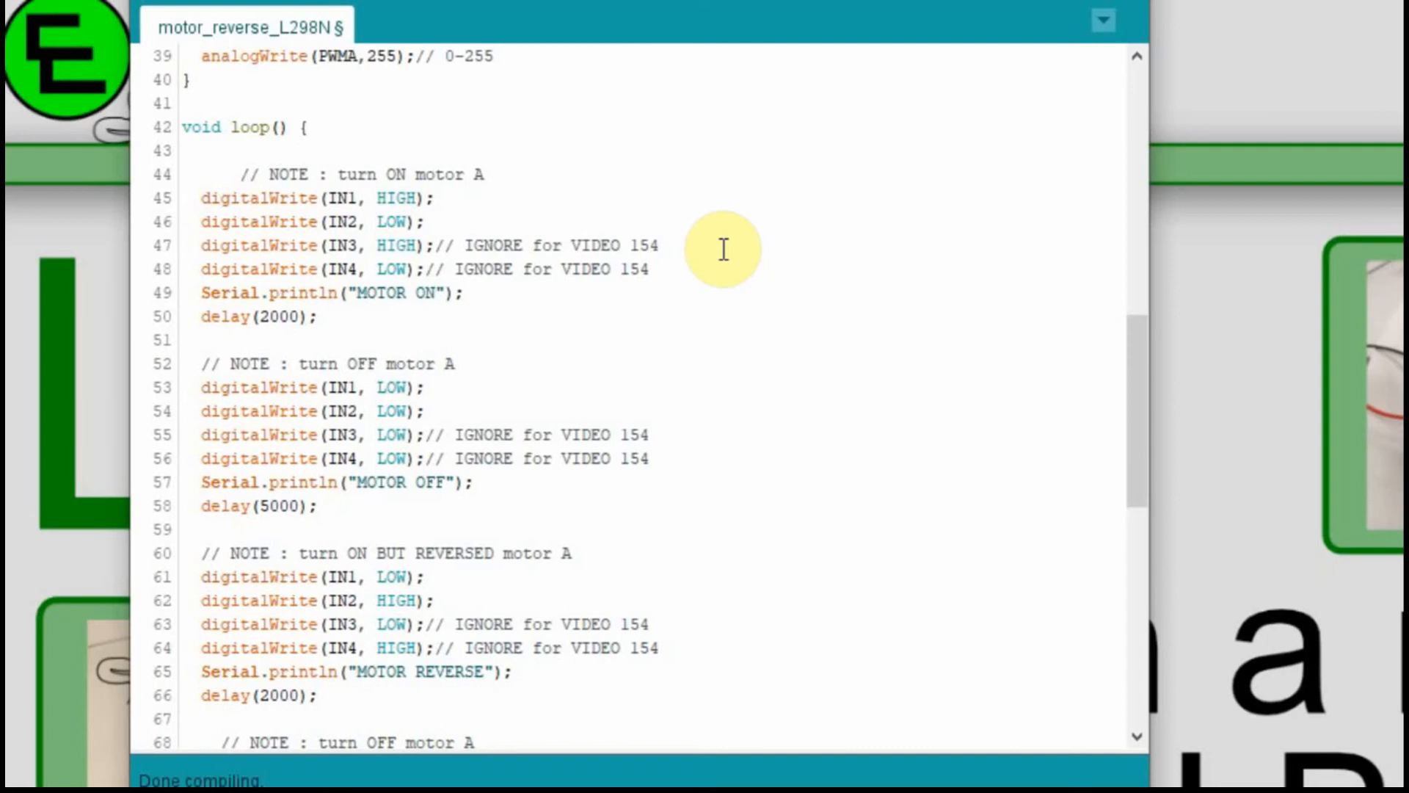
{"action": "mouse_move", "coordinate": [312, 326]}
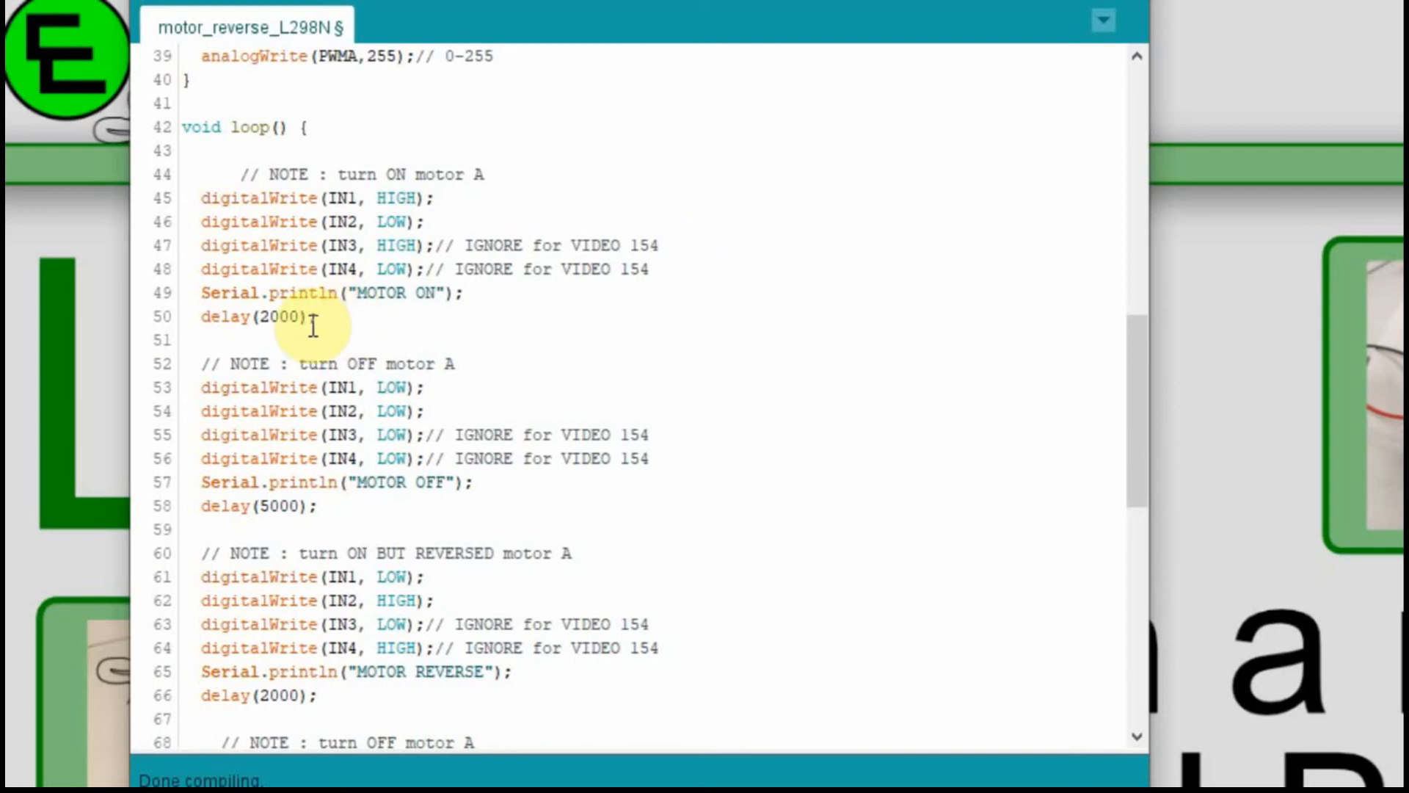
{"action": "mouse_move", "coordinate": [453, 317]}
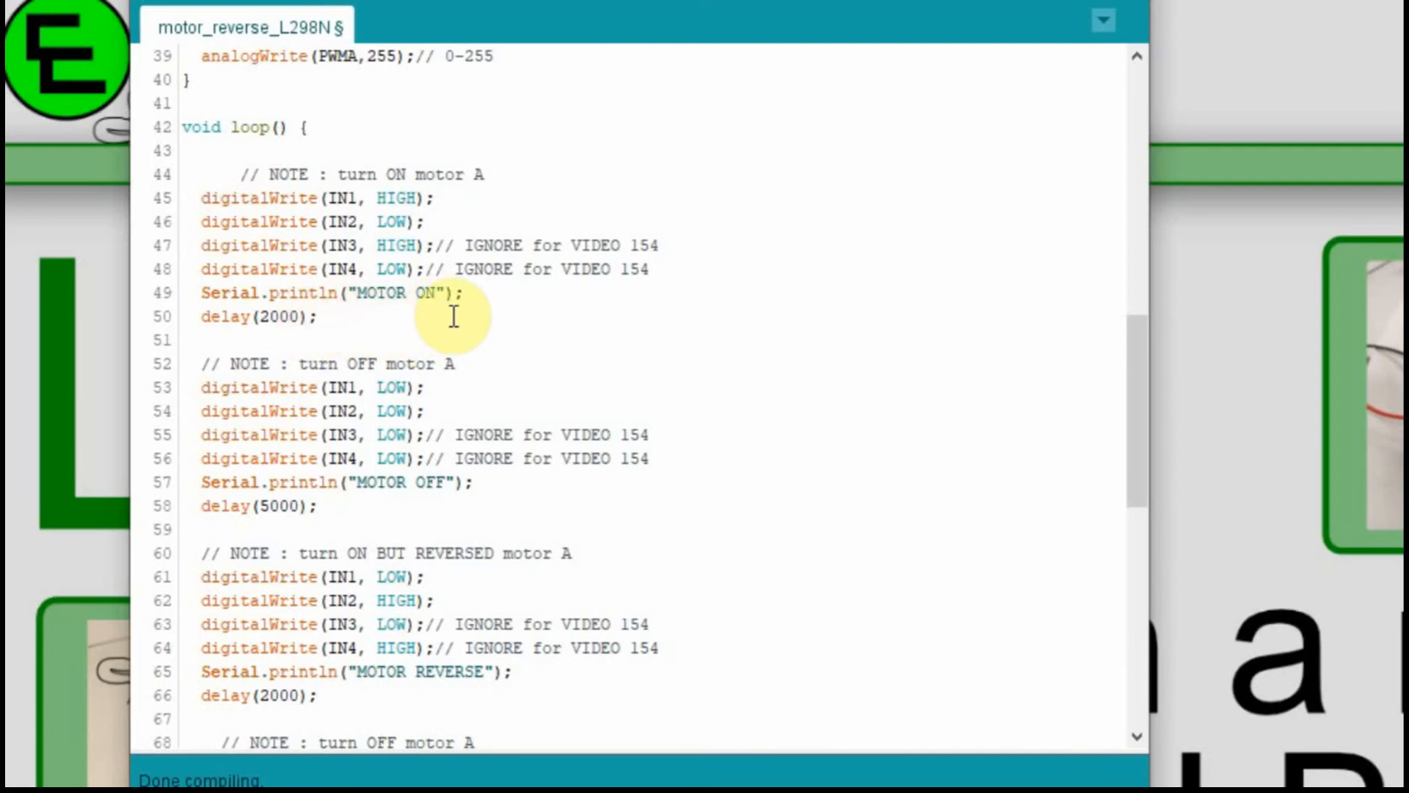
{"action": "left_click", "coordinate": [260, 317]}
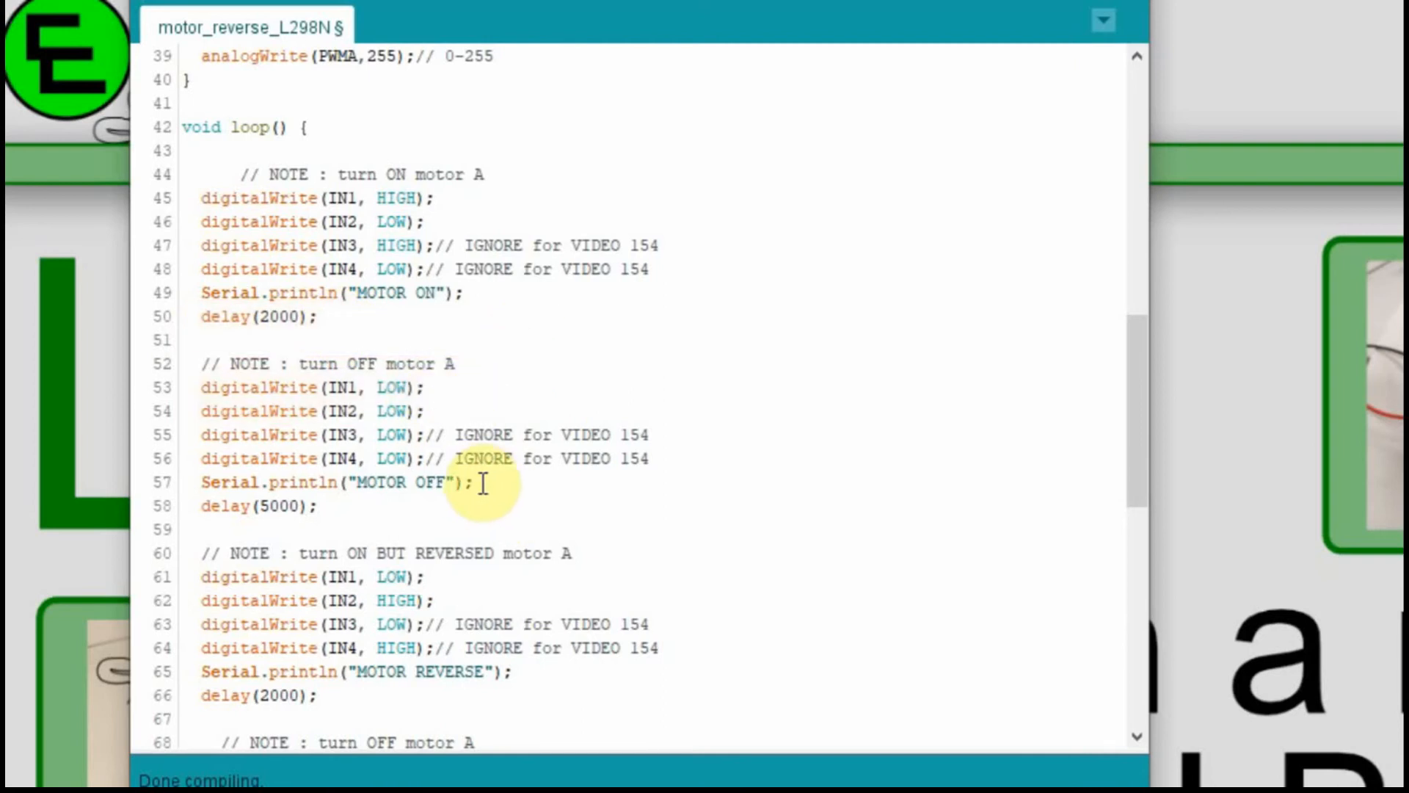
{"action": "mouse_move", "coordinate": [324, 506]}
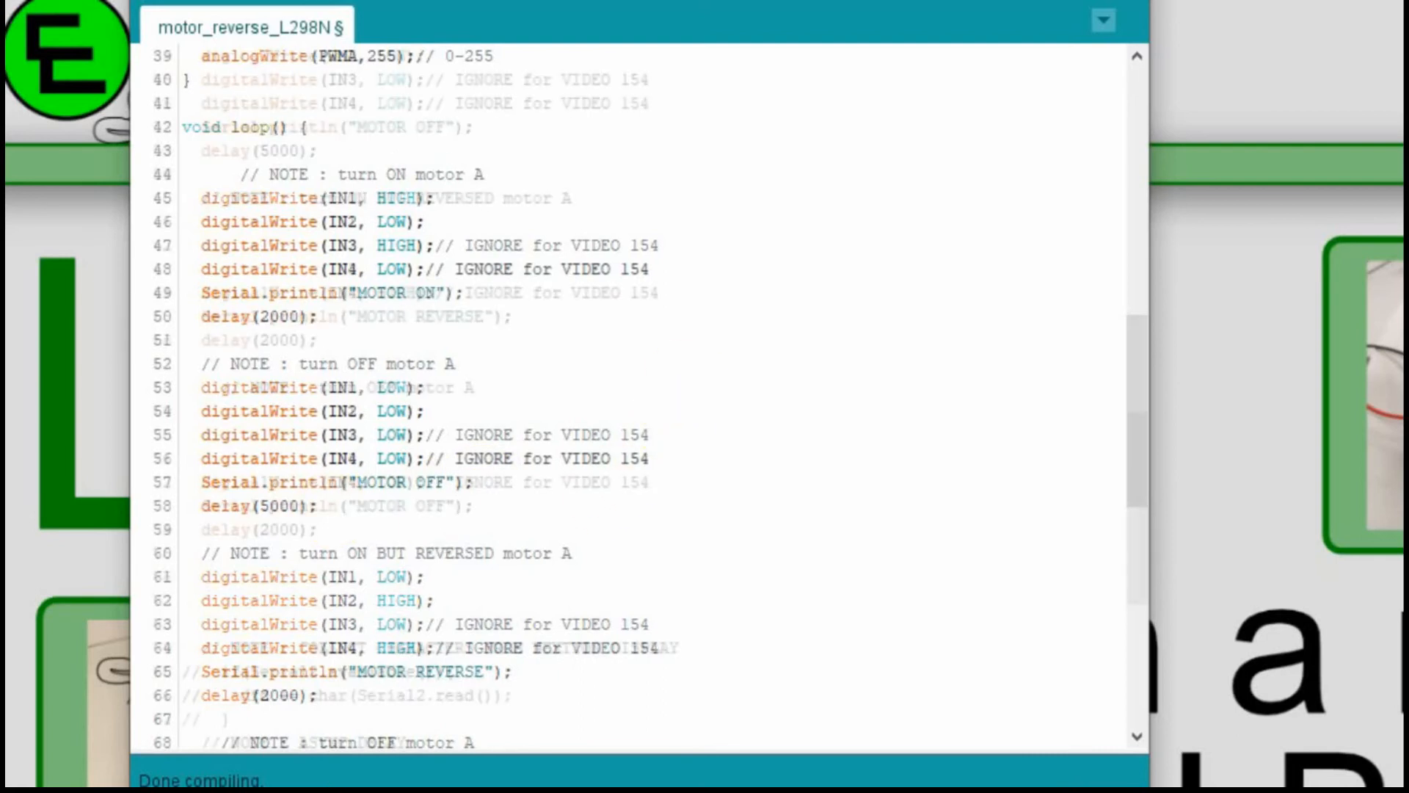
Step: Change delay(5000) after MOTOR OFF on line 58 to delay(2000)
{"action": "scroll", "scroll_direction": "down", "scroll_amount": 3}
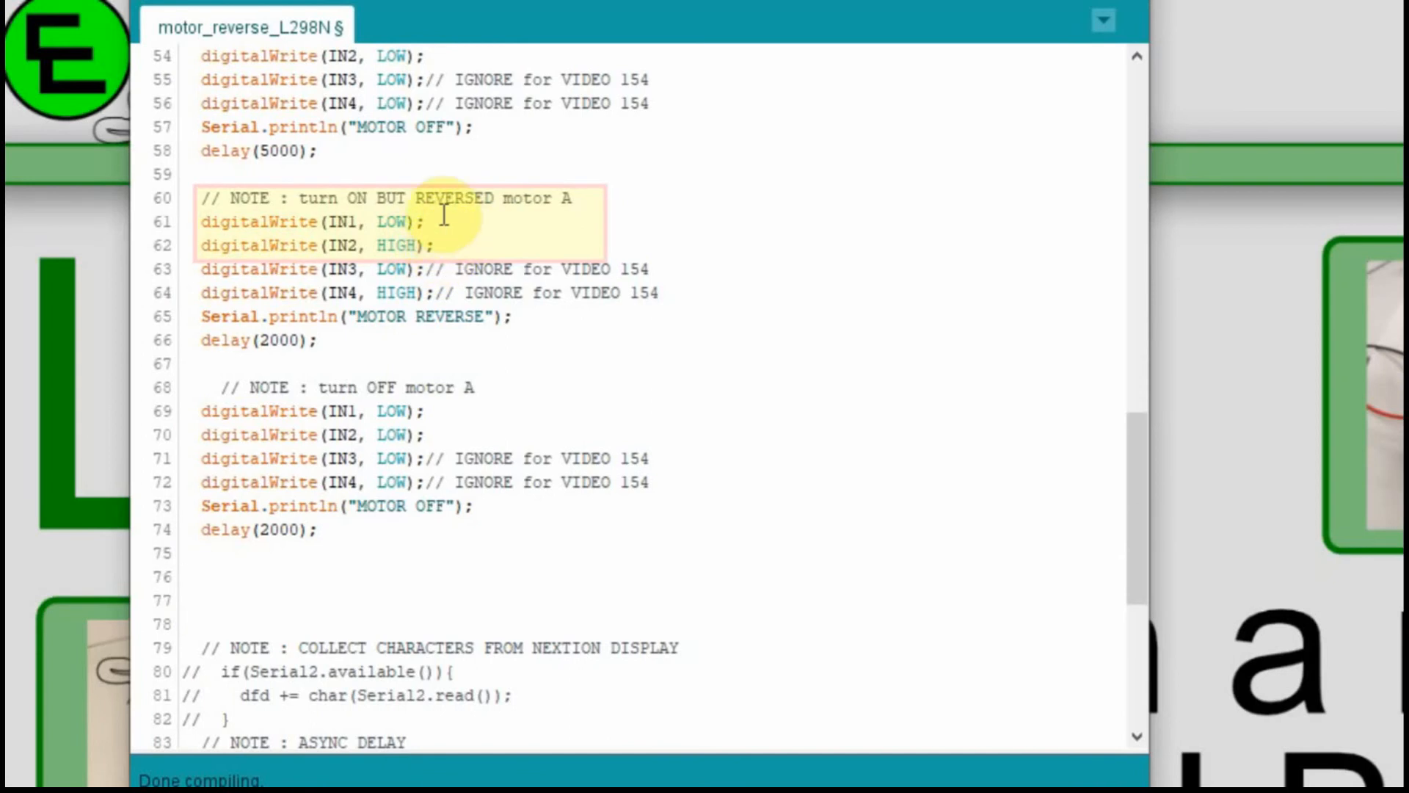
{"action": "left_click", "coordinate": [184, 552]}
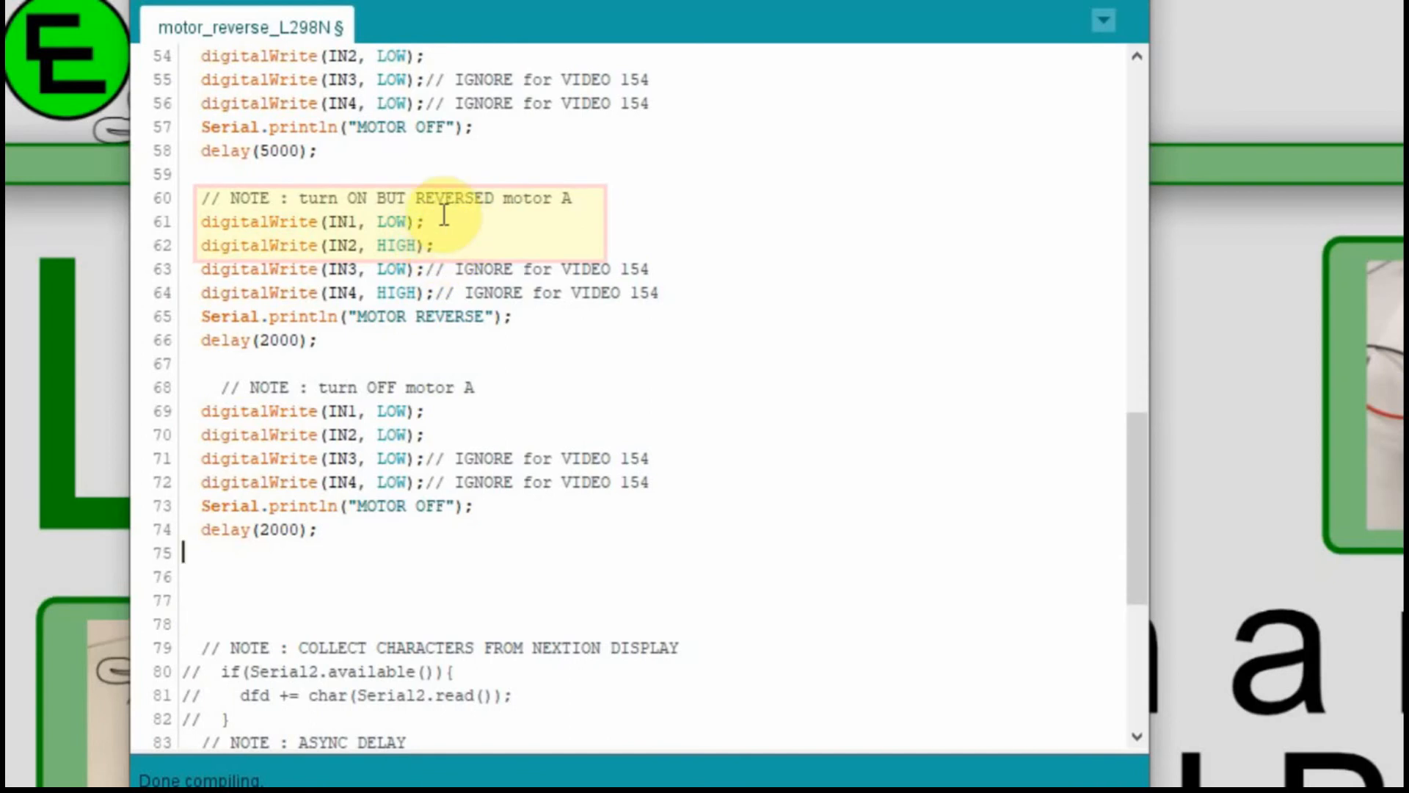
{"action": "left_click", "coordinate": [315, 344]}
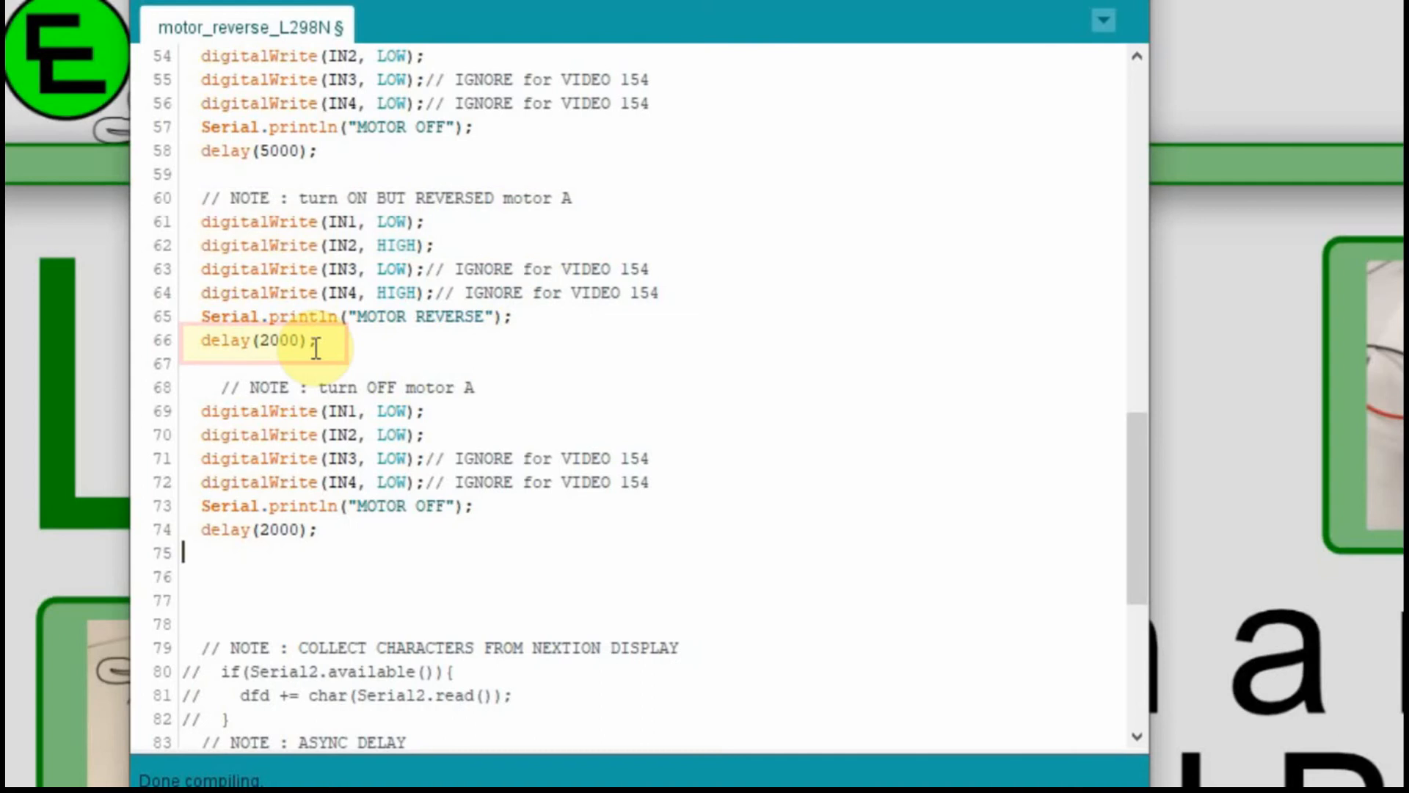
{"action": "mouse_move", "coordinate": [466, 418]}
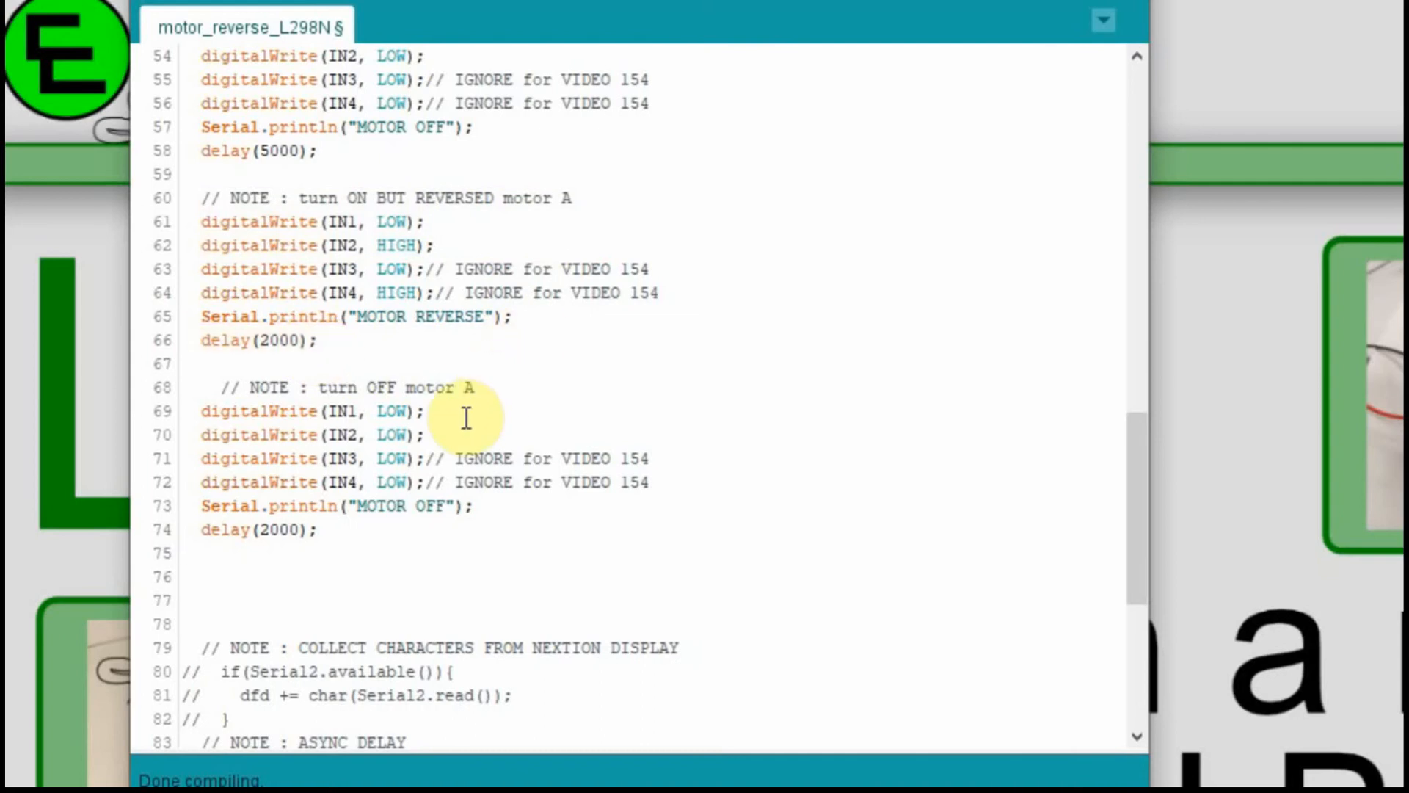
{"action": "mouse_move", "coordinate": [351, 530]}
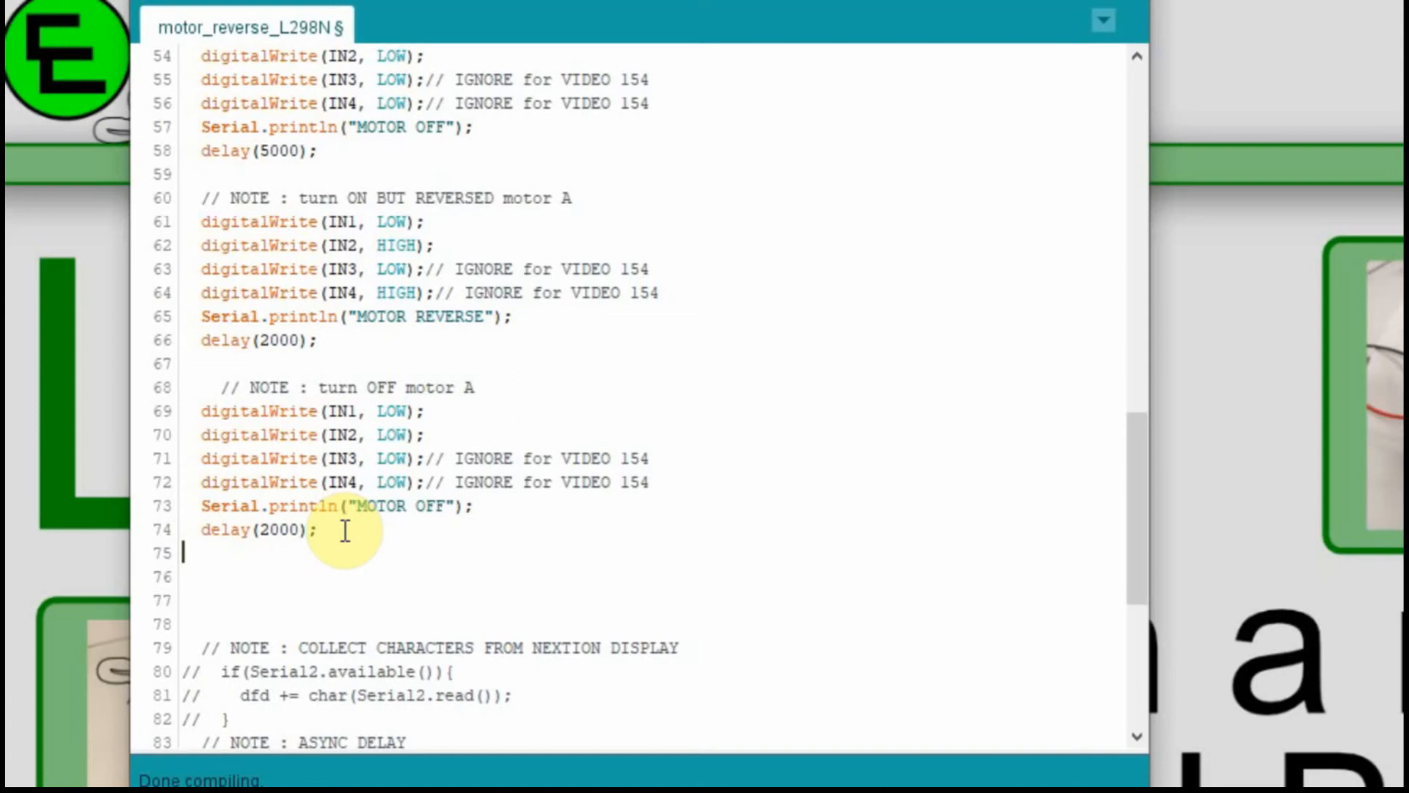
{"action": "mouse_move", "coordinate": [272, 151]}
{"action": "type", "text": "2"}
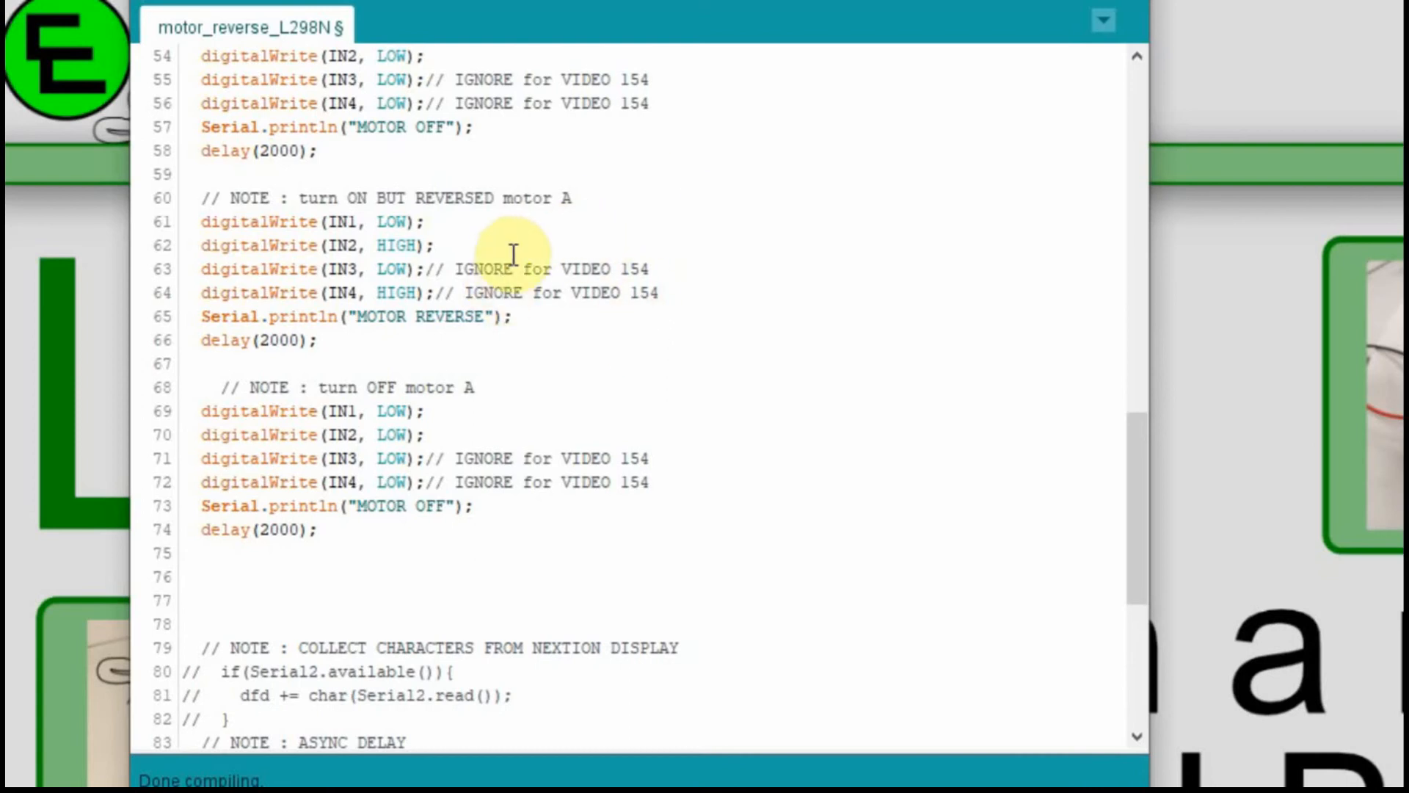
{"action": "mouse_move", "coordinate": [459, 161]}
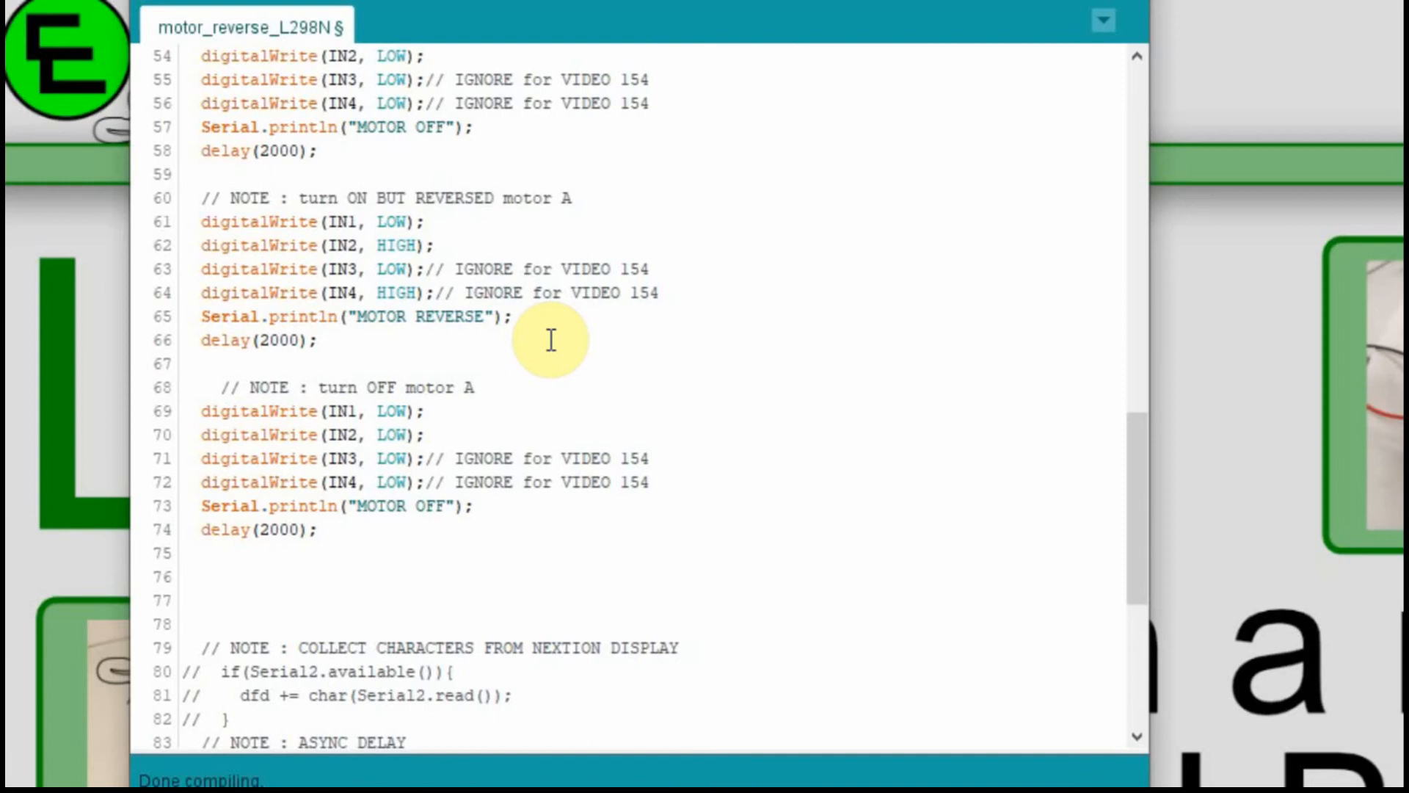
Step: Compile and upload the motor_reverse_L298N sketch to the board
{"action": "left_click", "coordinate": [1125, 75]}
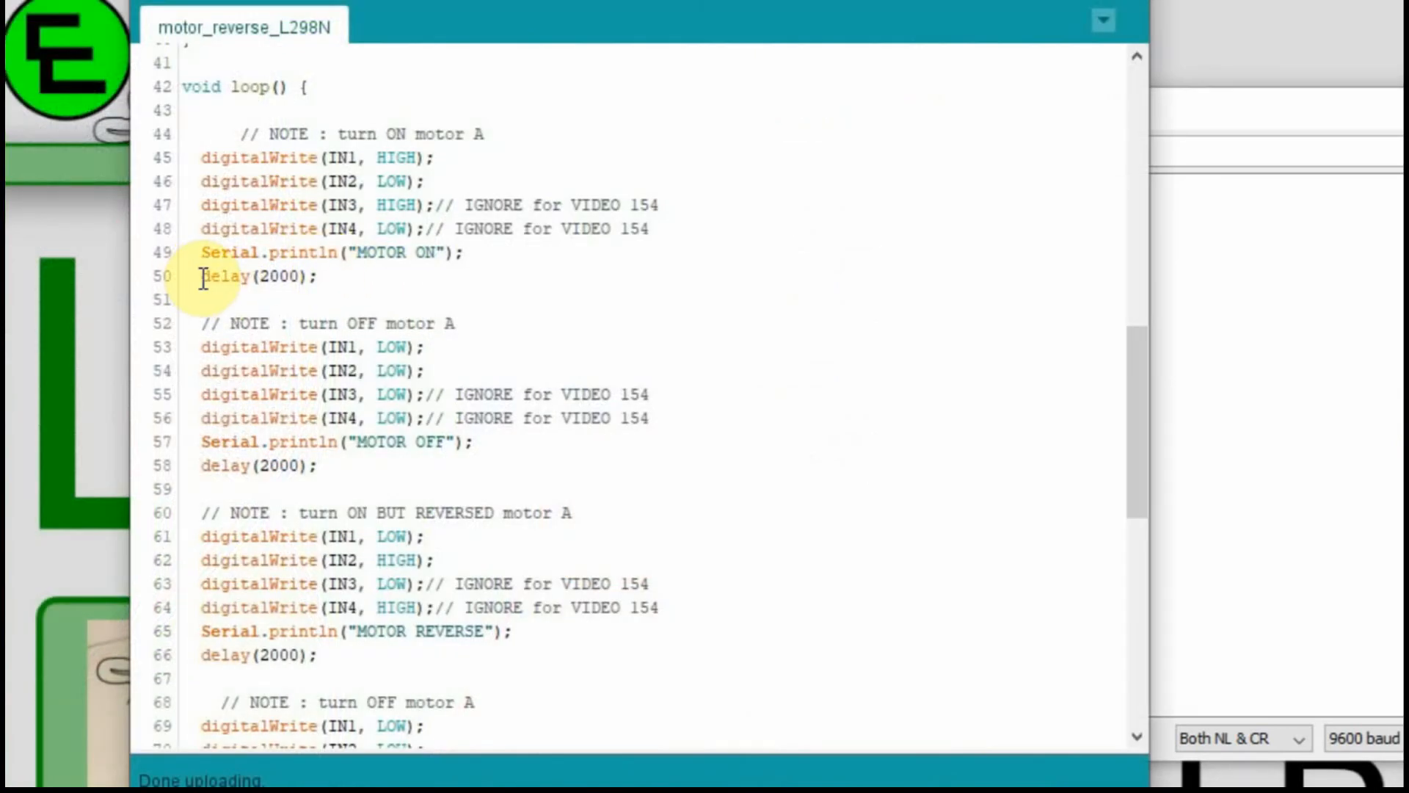
{"action": "mouse_move", "coordinate": [289, 161]}
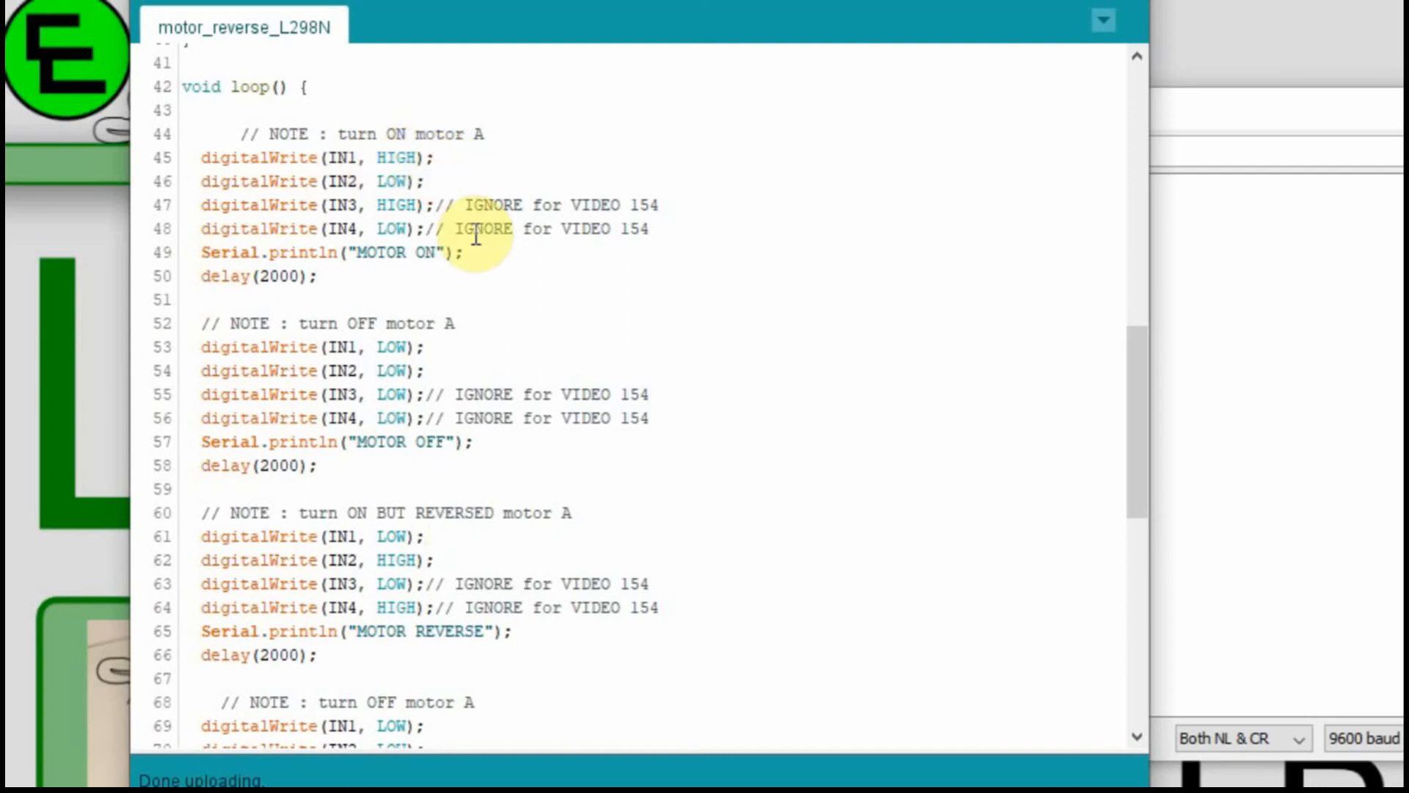
{"action": "mouse_move", "coordinate": [353, 277]}
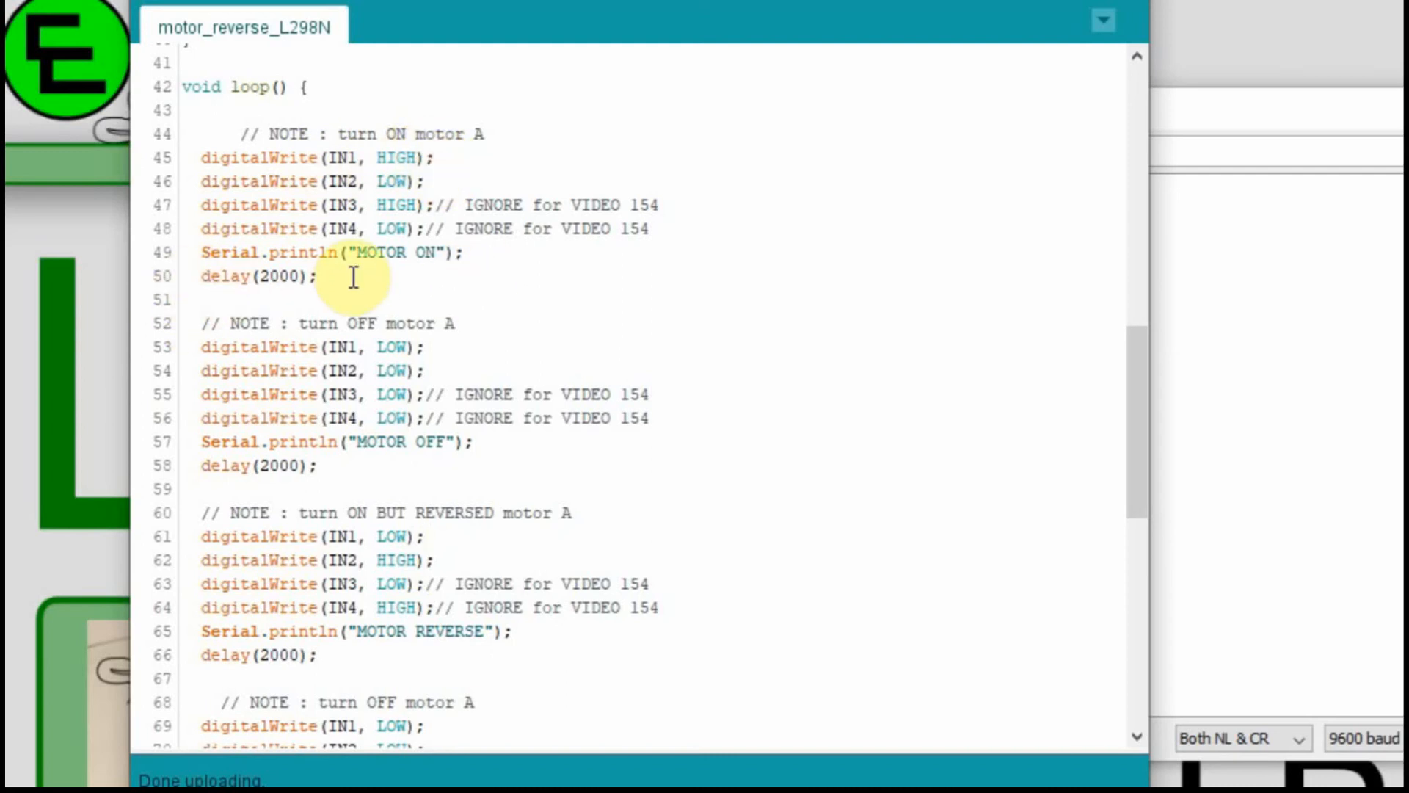
{"action": "mouse_move", "coordinate": [332, 289]}
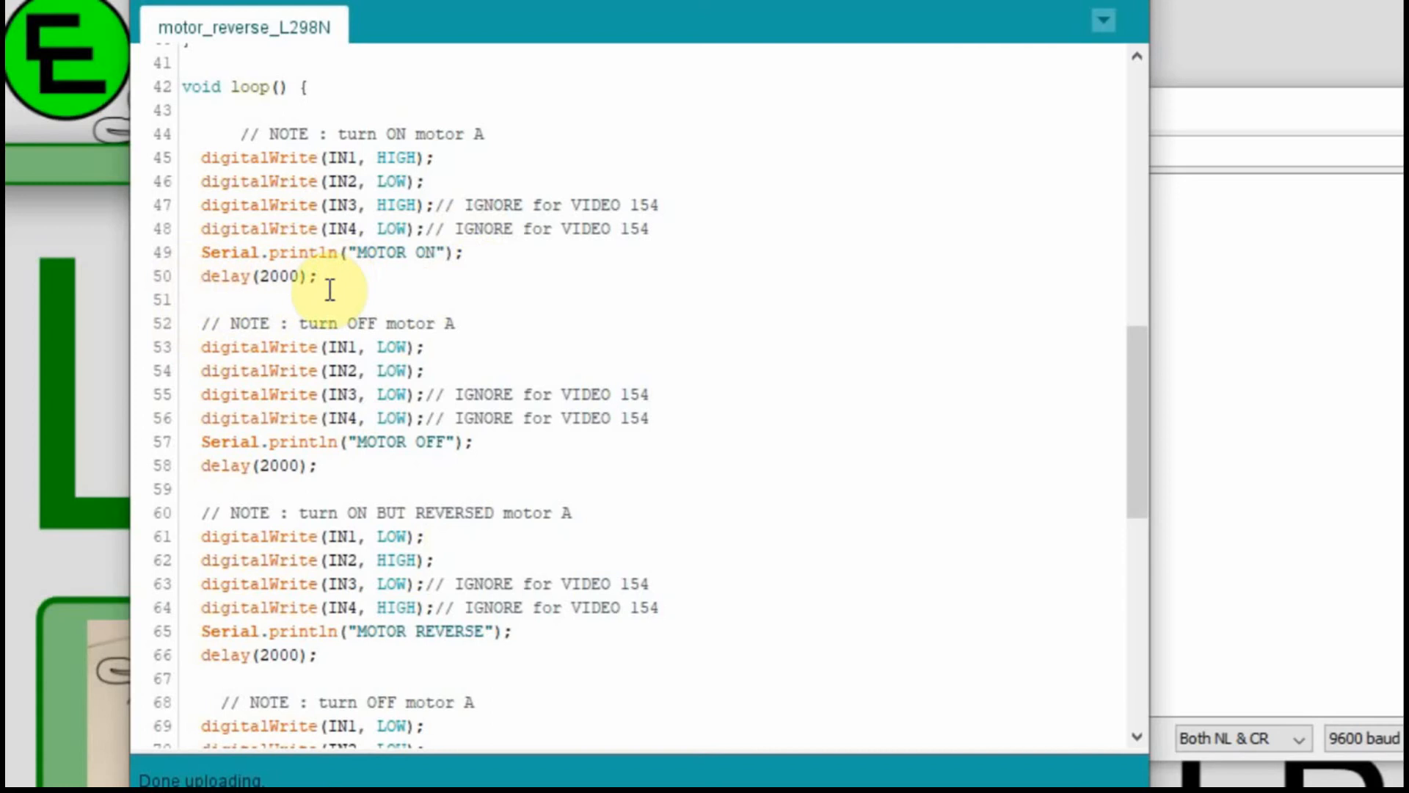
{"action": "mouse_move", "coordinate": [389, 279]}
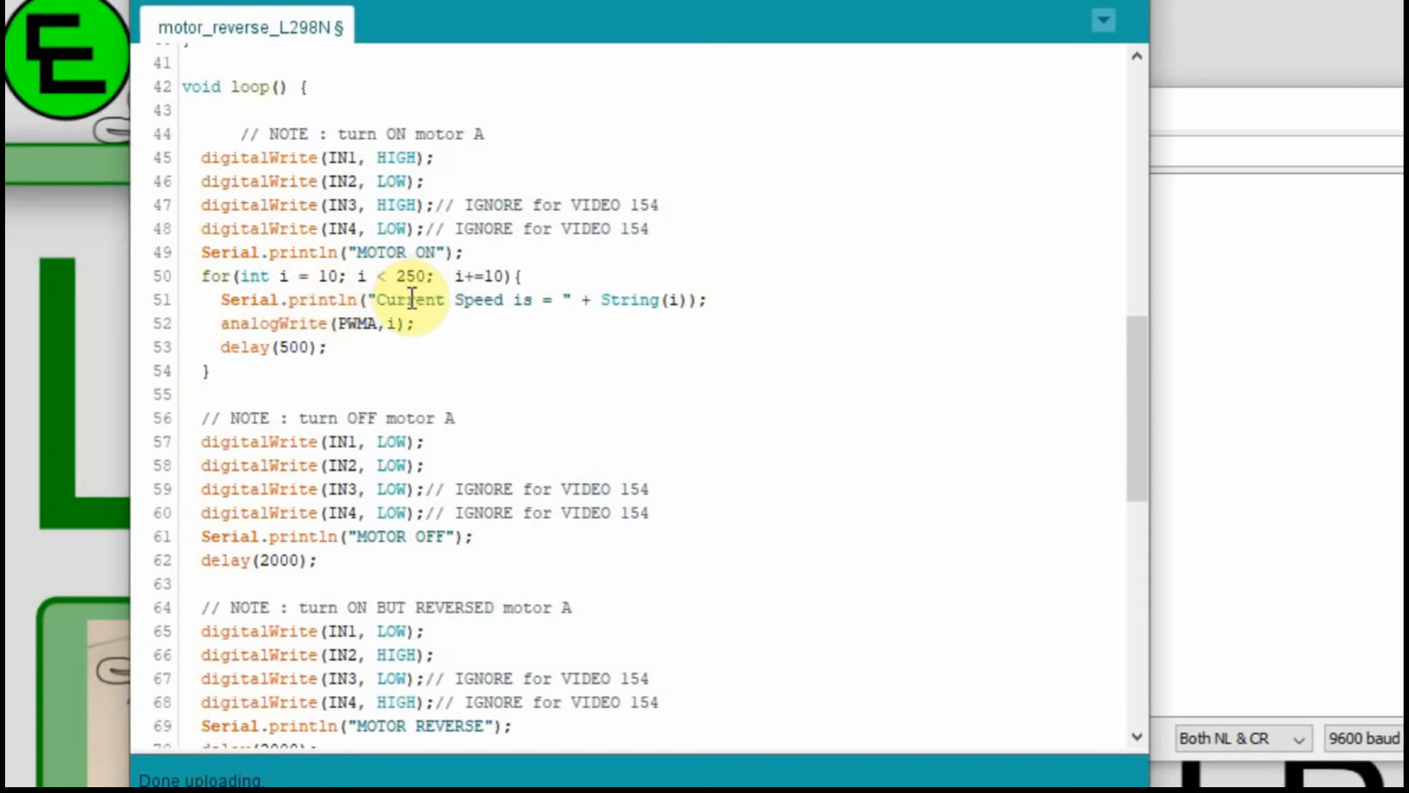
{"action": "mouse_move", "coordinate": [517, 289]}
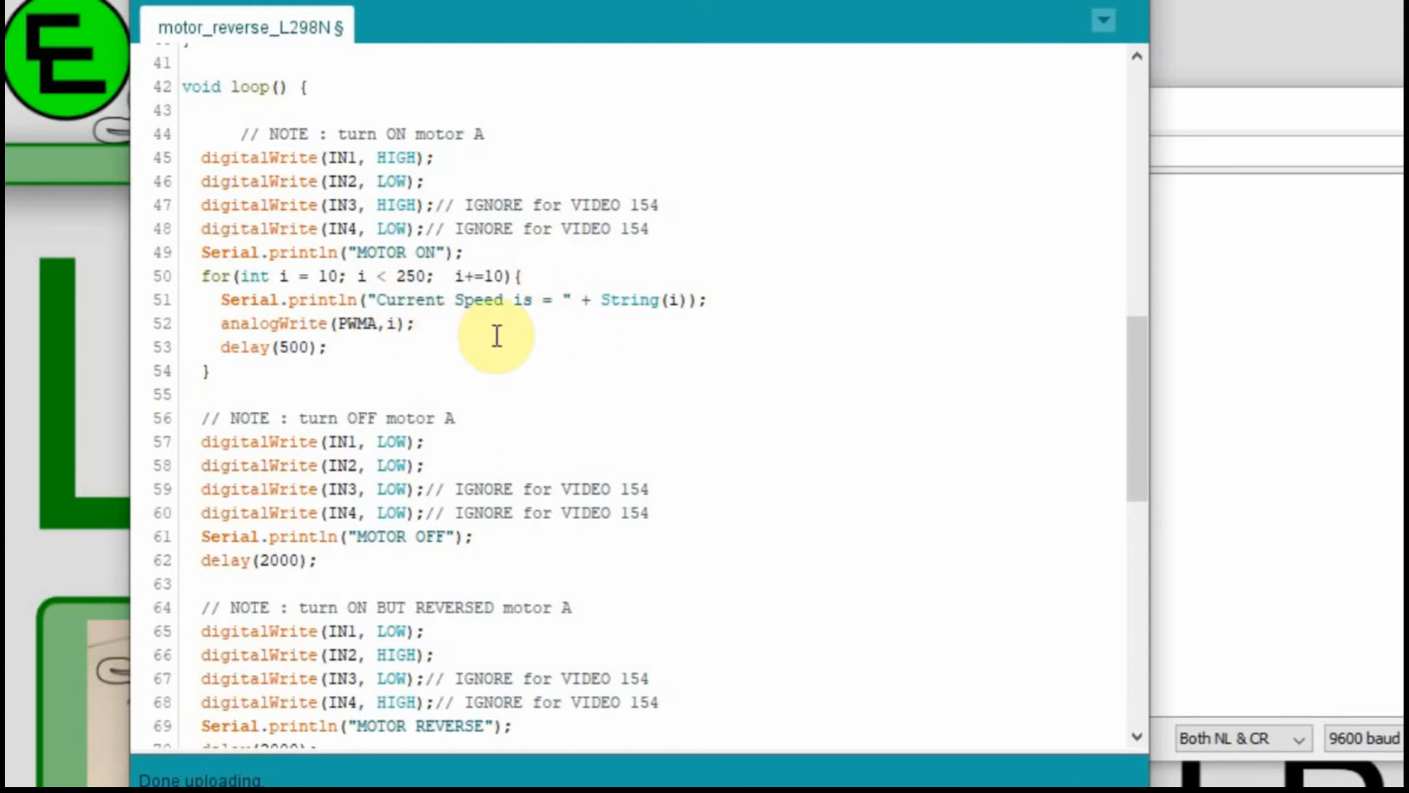
{"action": "mouse_move", "coordinate": [511, 323]}
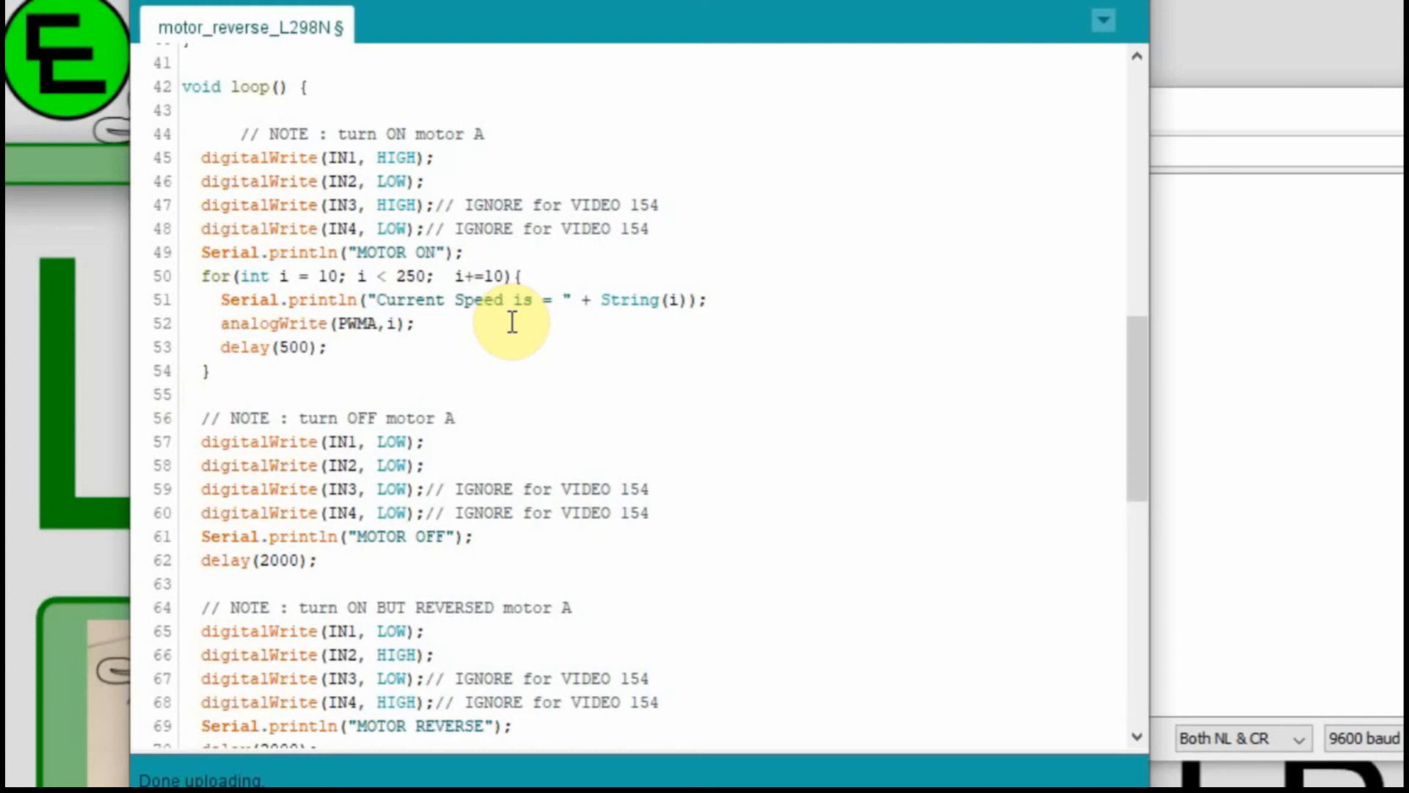
{"action": "mouse_move", "coordinate": [340, 357]}
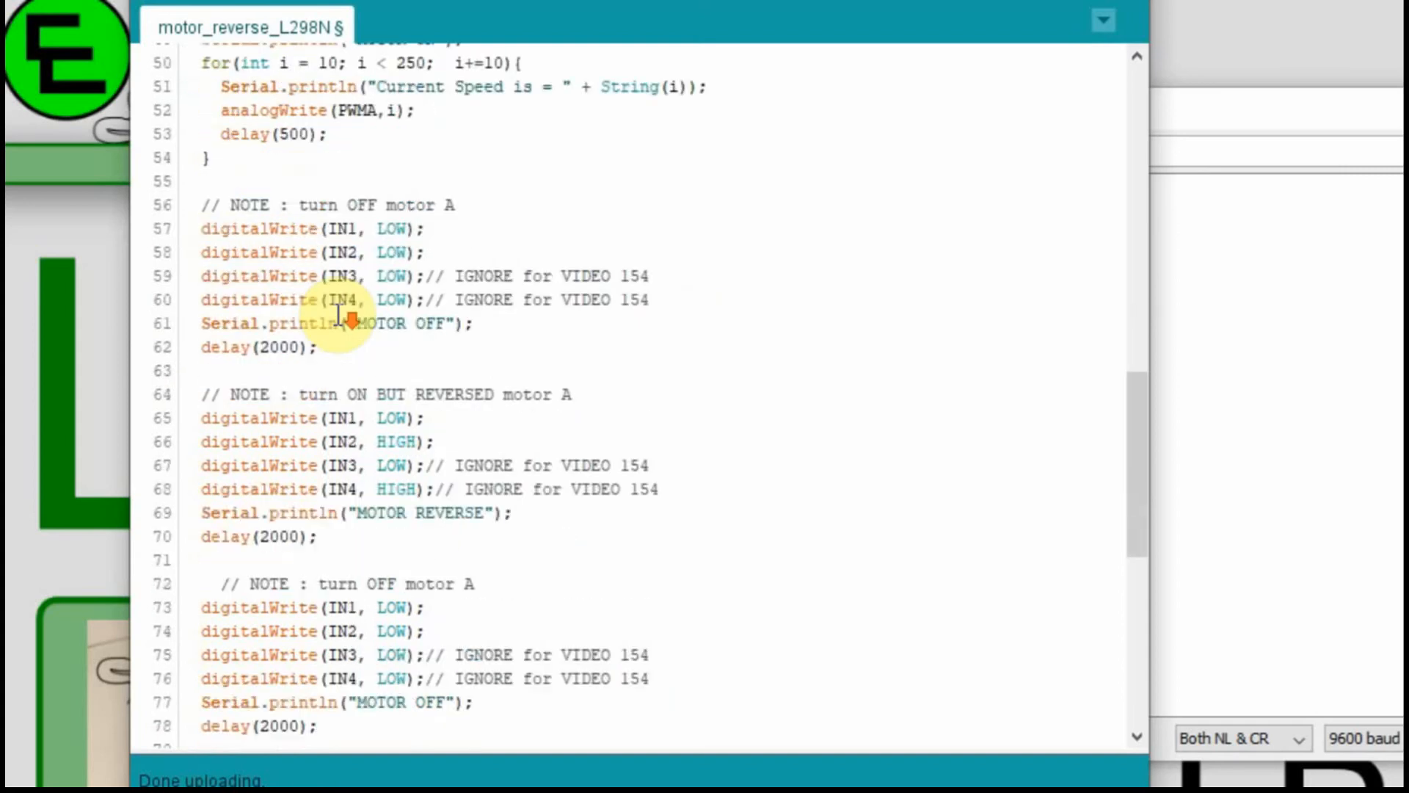
Step: Replace delay(2000) after MOTOR REVERSE with a PWMA ramp from 10 toward 250 every 500 ms
{"action": "scroll", "scroll_direction": "down", "scroll_amount": 3}
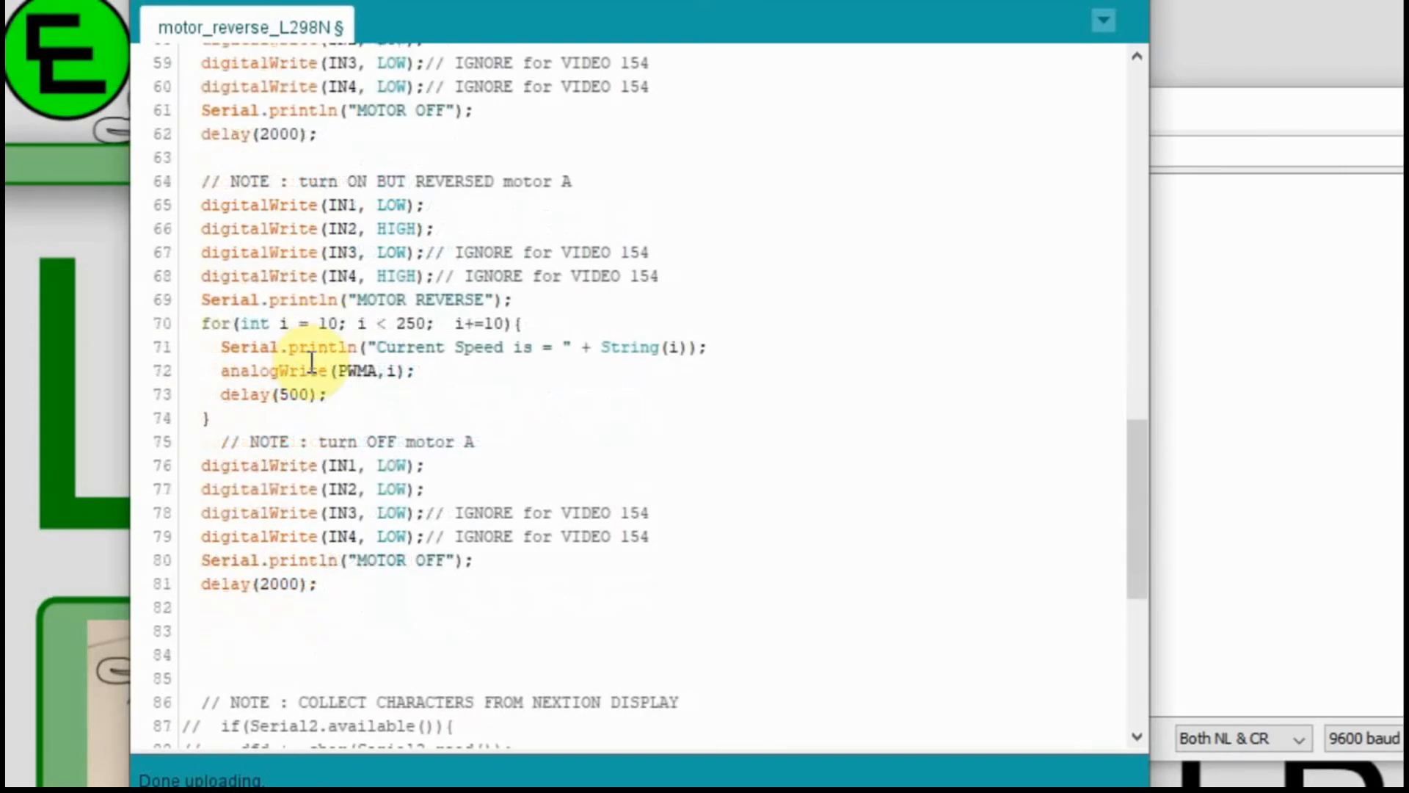
{"action": "mouse_move", "coordinate": [305, 429]}
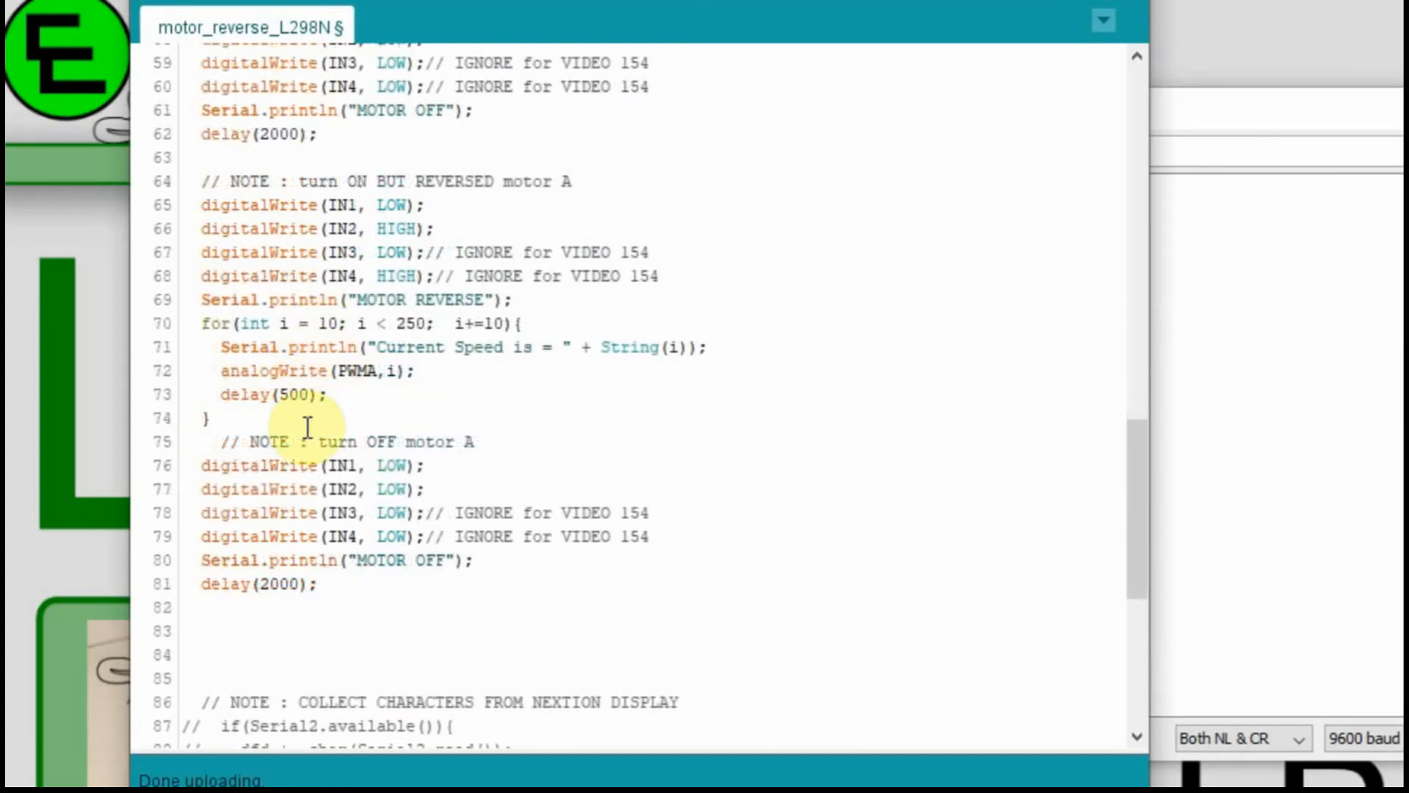
{"action": "mouse_move", "coordinate": [346, 216]}
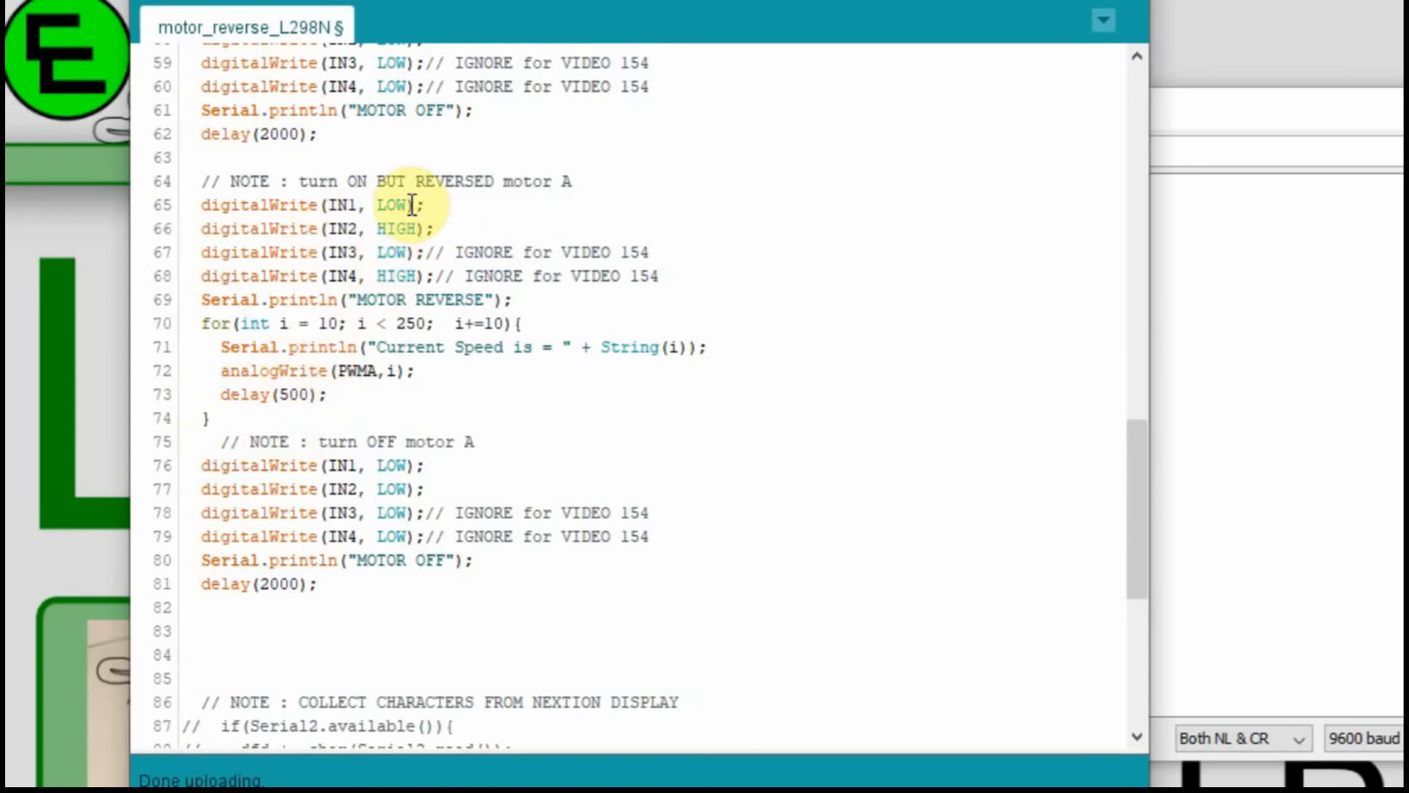
{"action": "mouse_move", "coordinate": [288, 370]}
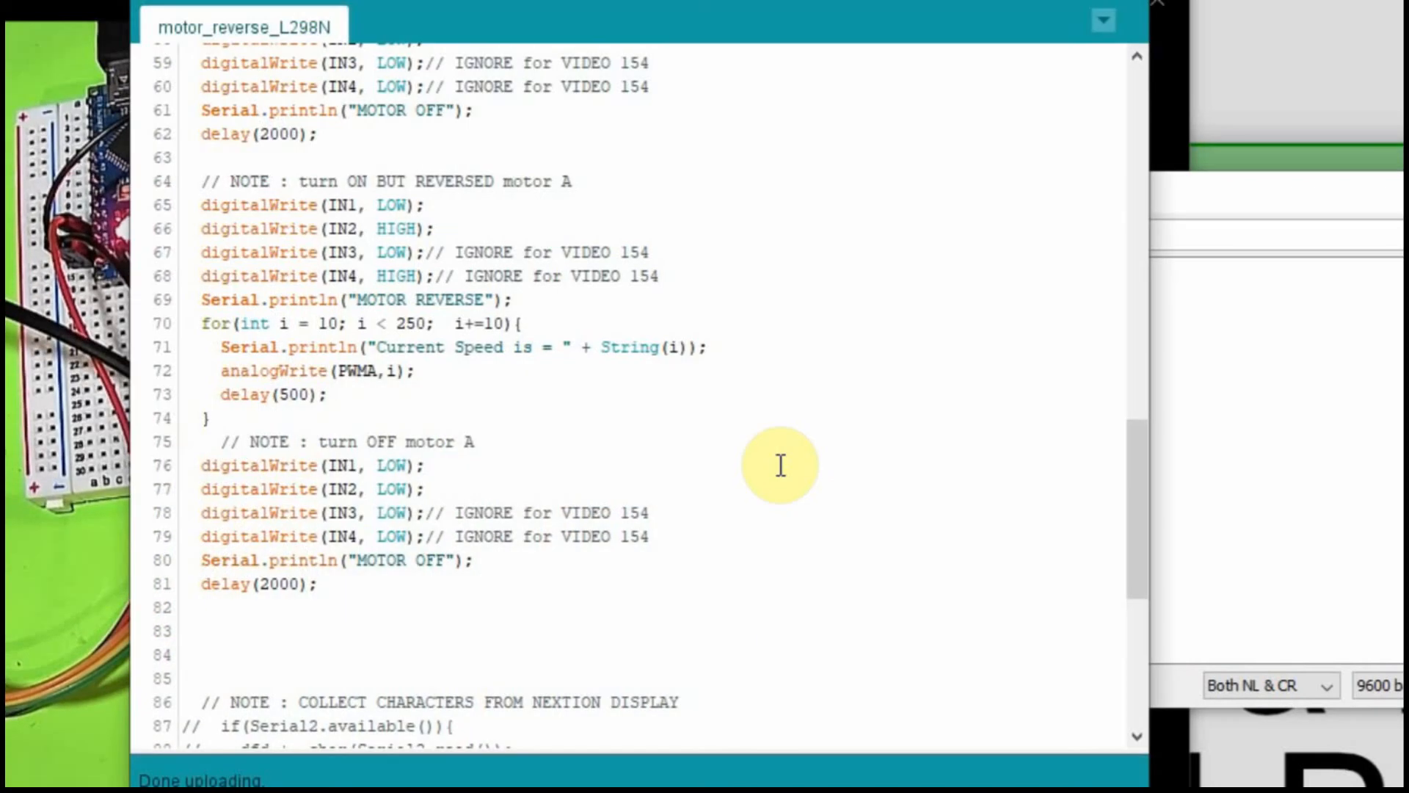
{"action": "mouse_move", "coordinate": [678, 377]}
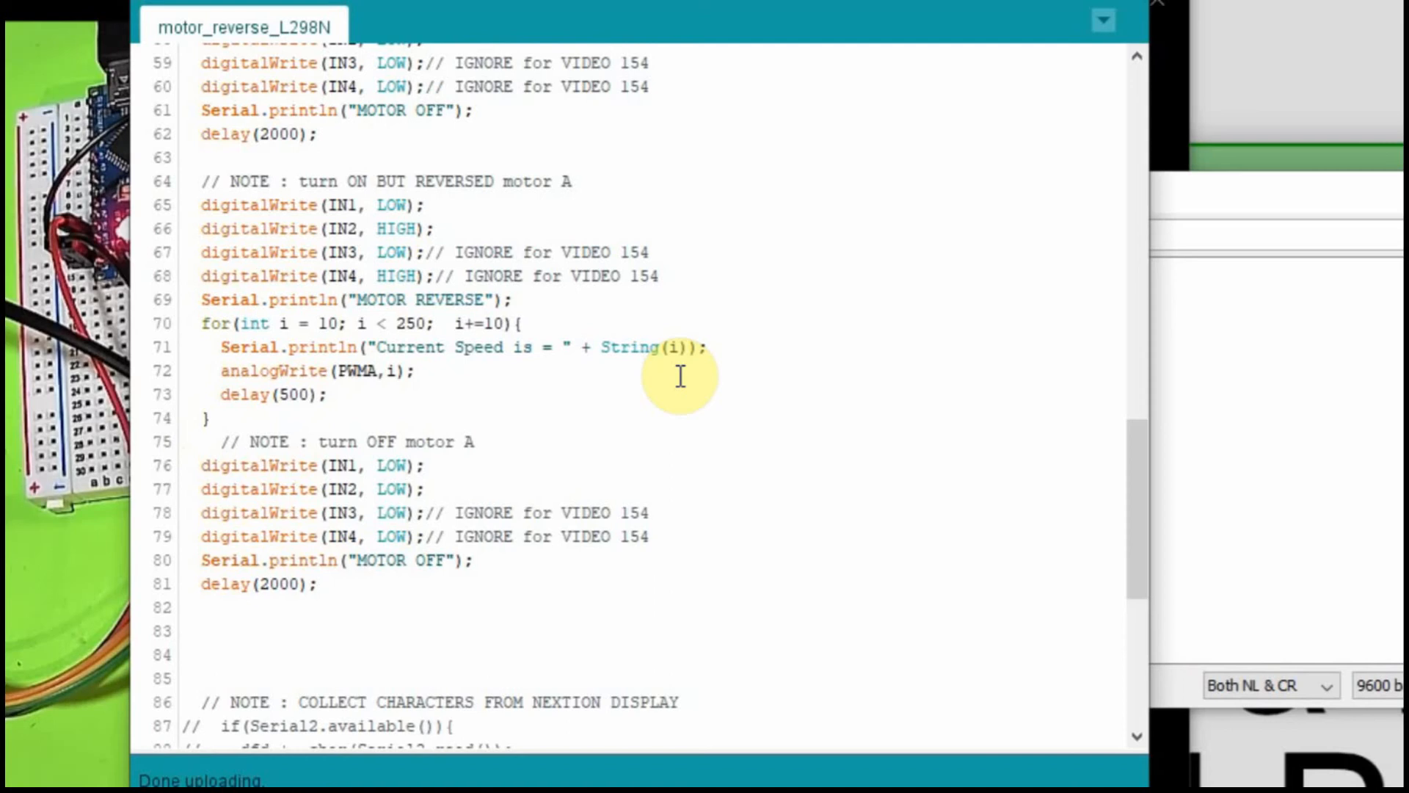
{"action": "mouse_move", "coordinate": [923, 510]}
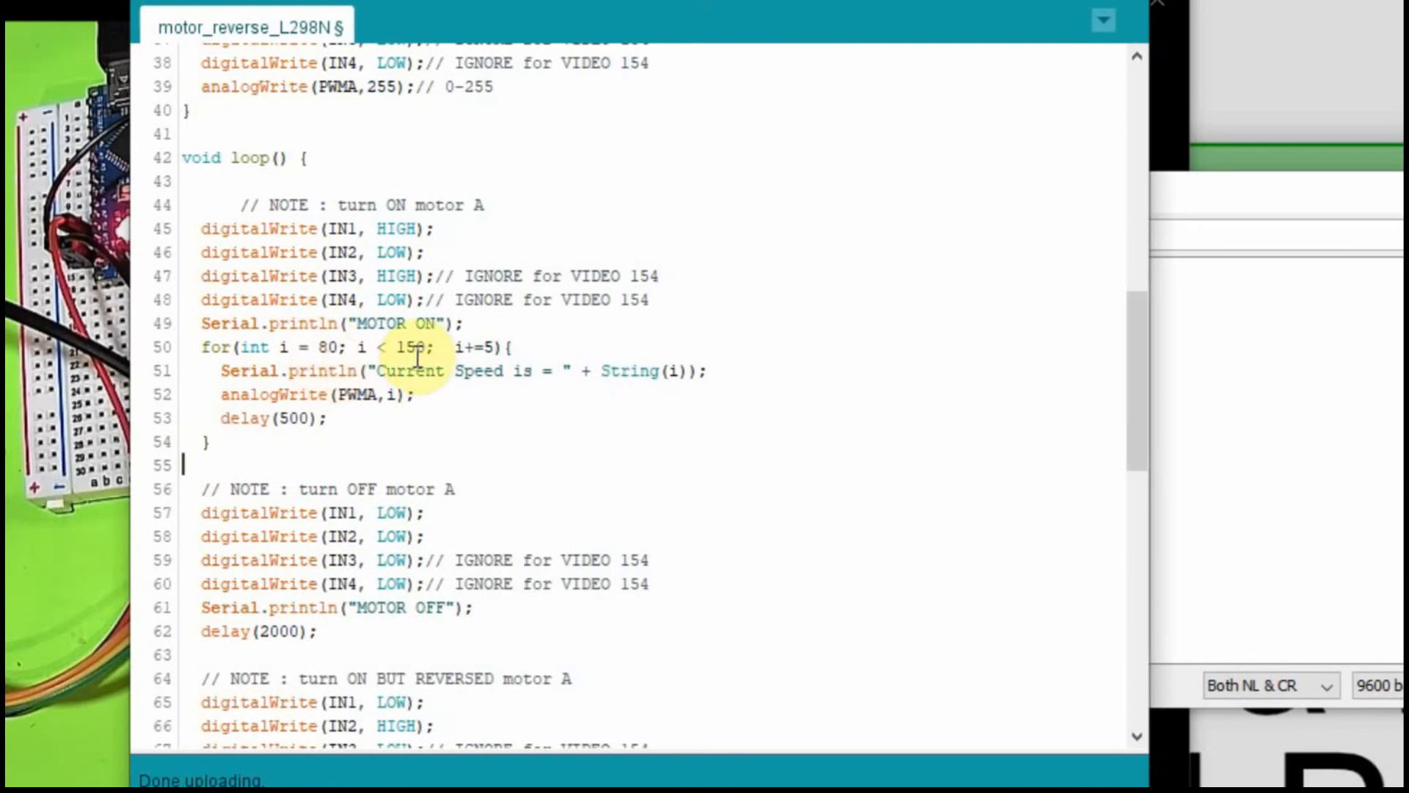
{"action": "mouse_move", "coordinate": [530, 376]}
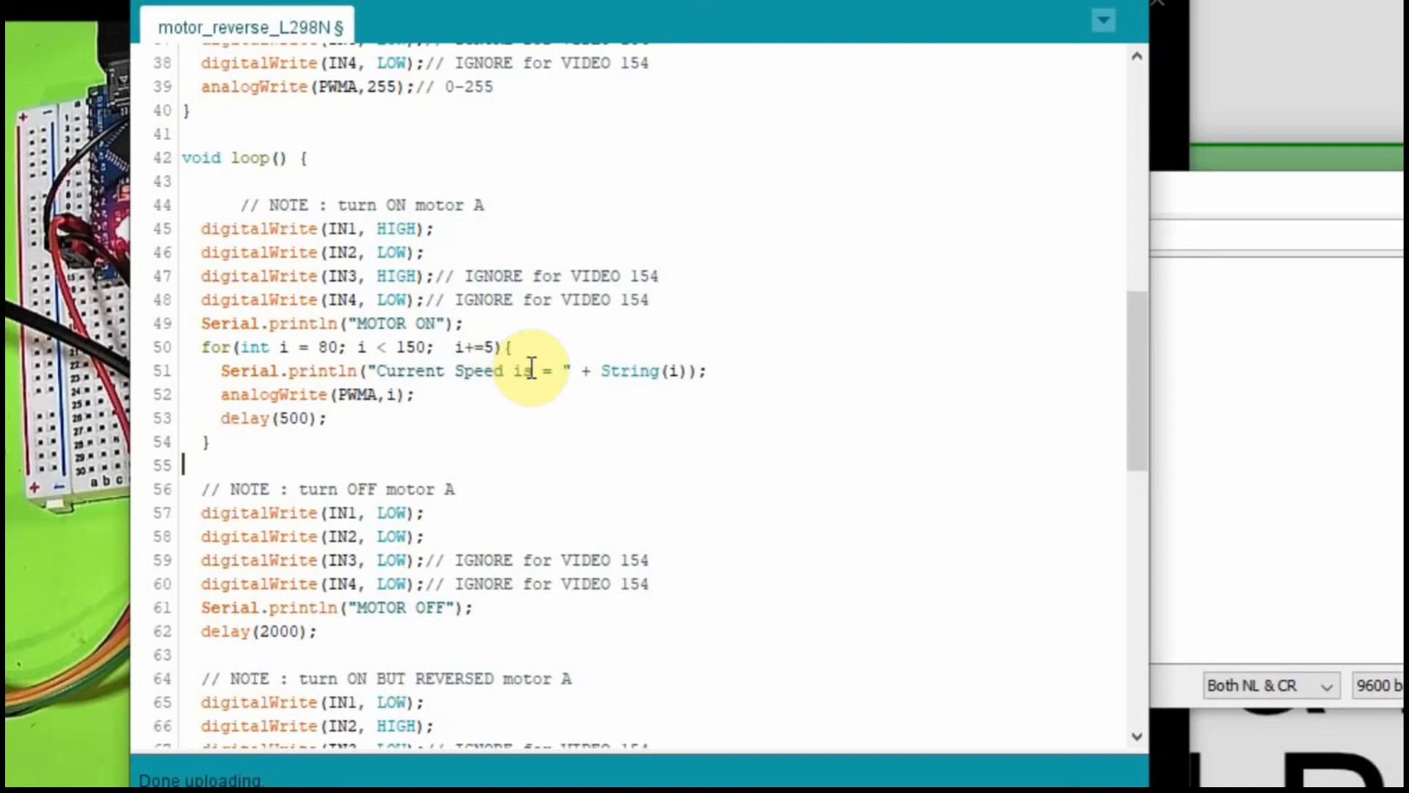
Step: Change line 50's for-loop to for(int i = 150; i > 80; i-=5)
{"action": "scroll", "scroll_direction": "down", "scroll_amount": 3}
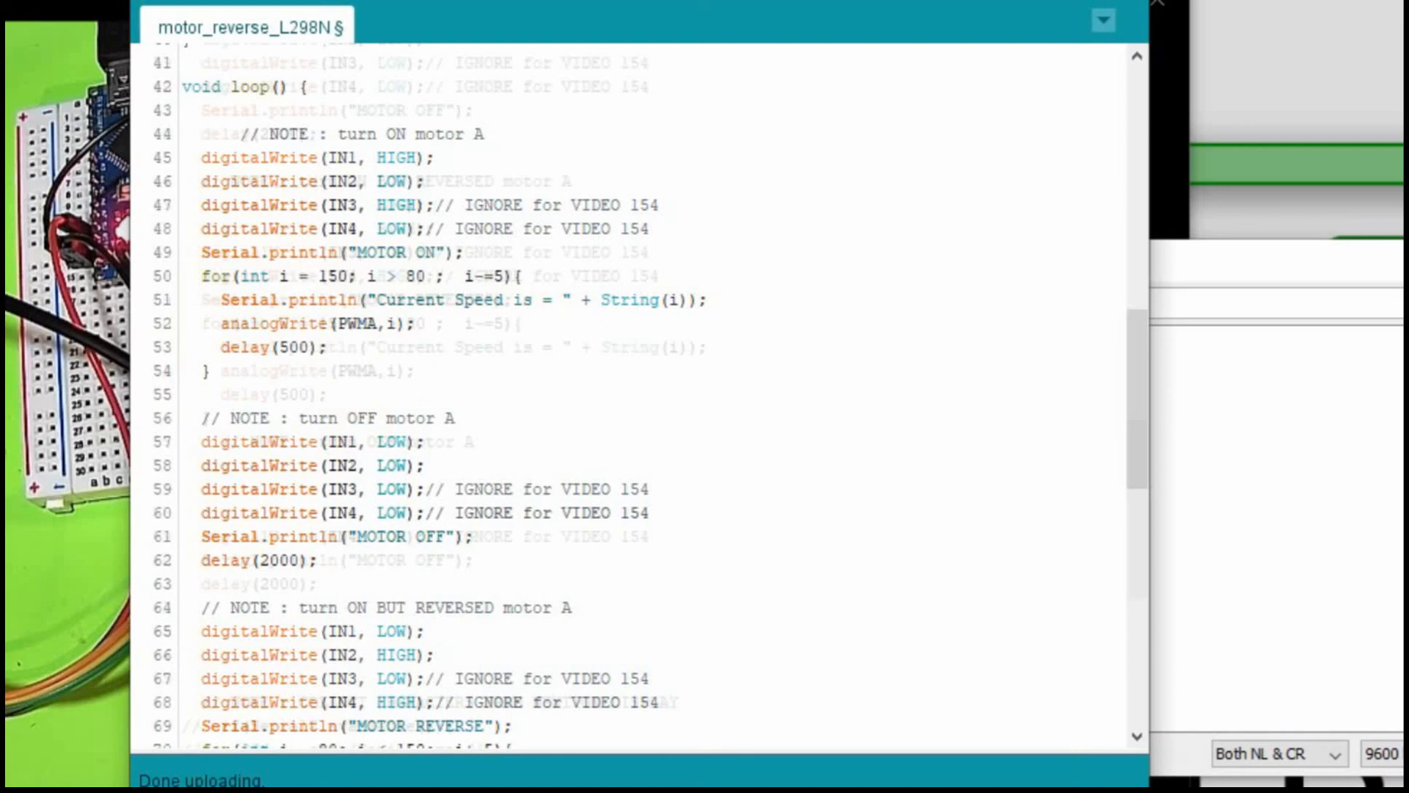
{"action": "scroll", "scroll_direction": "down", "scroll_amount": 3}
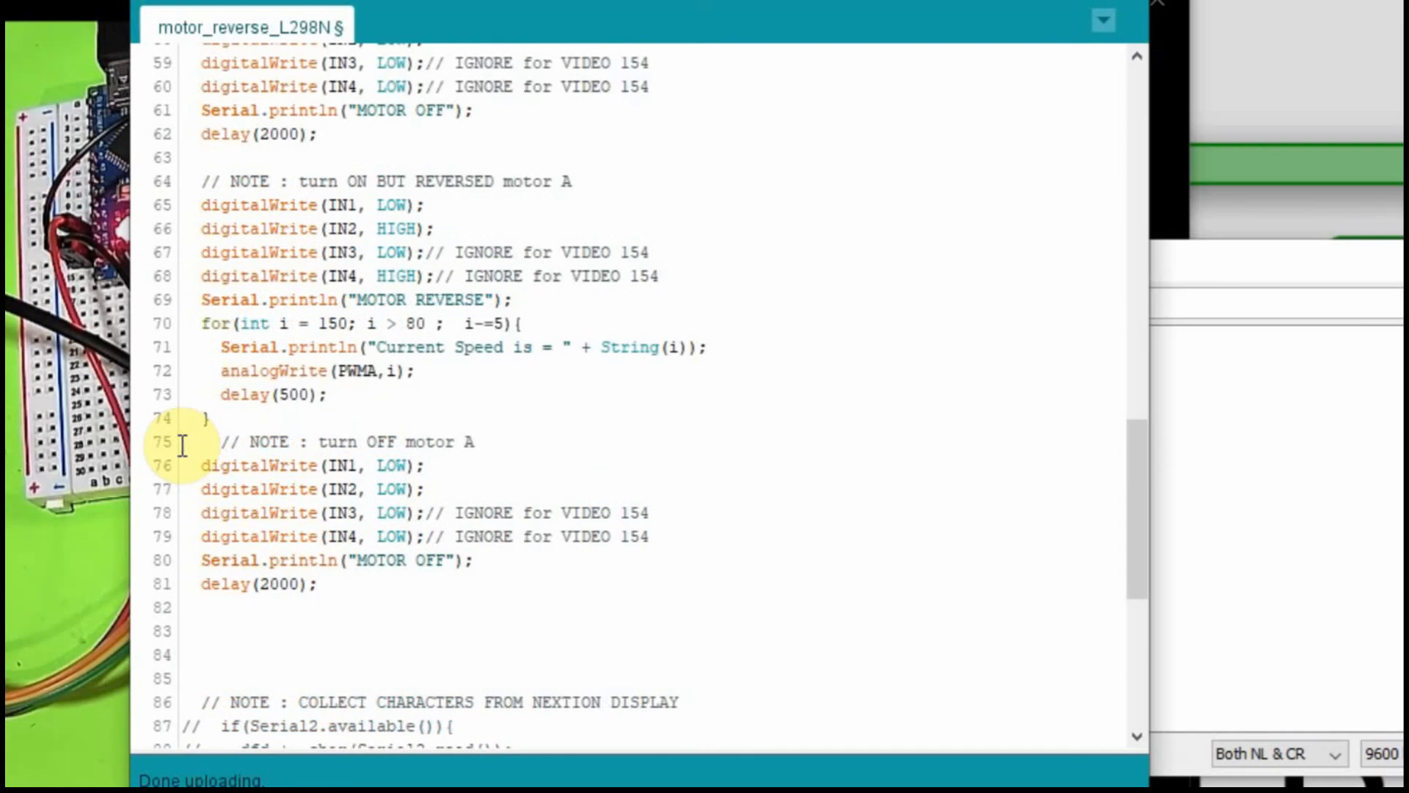
{"action": "left_click", "coordinate": [1124, 75]}
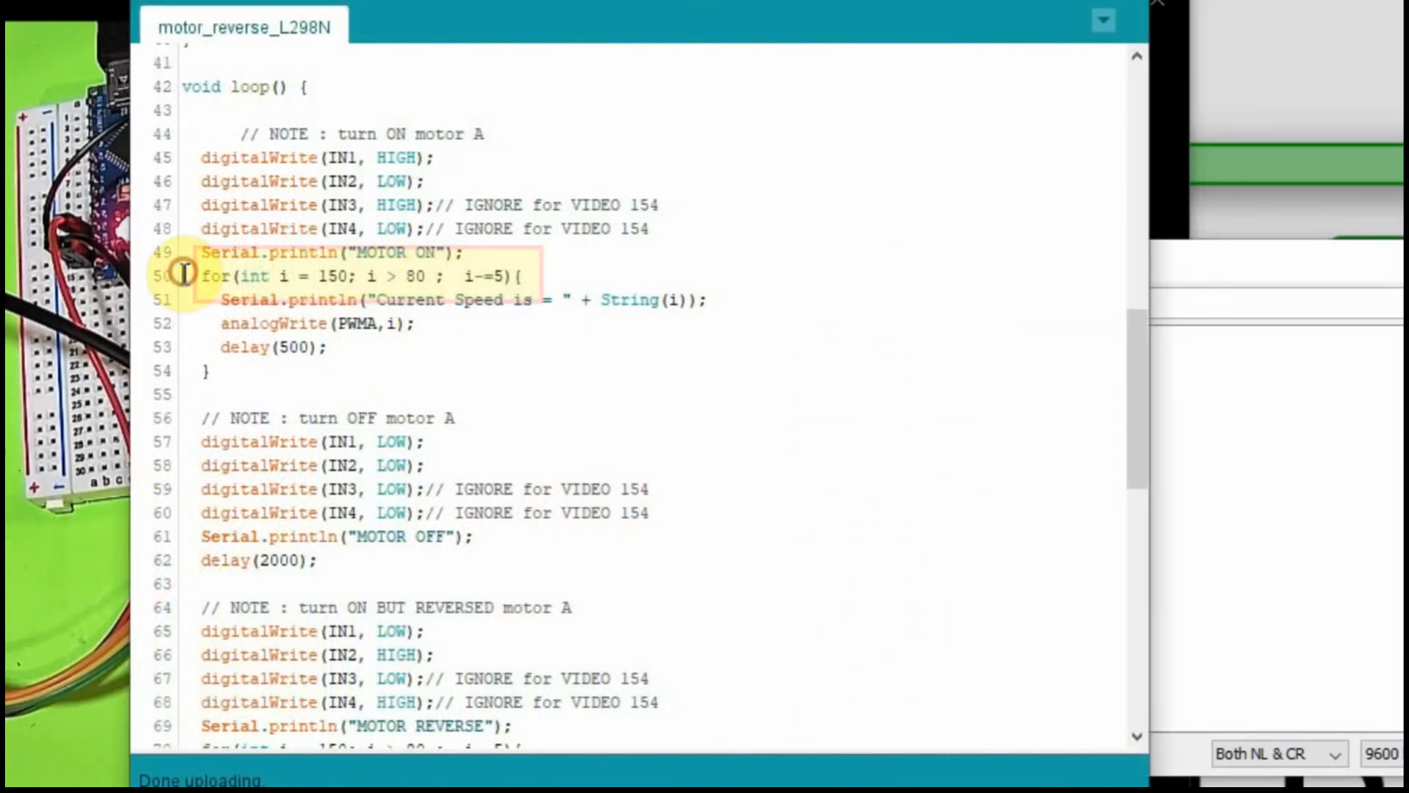
Step: Change line 50's loop condition from i > 80 to i > 10
{"action": "type", "text": "0"}
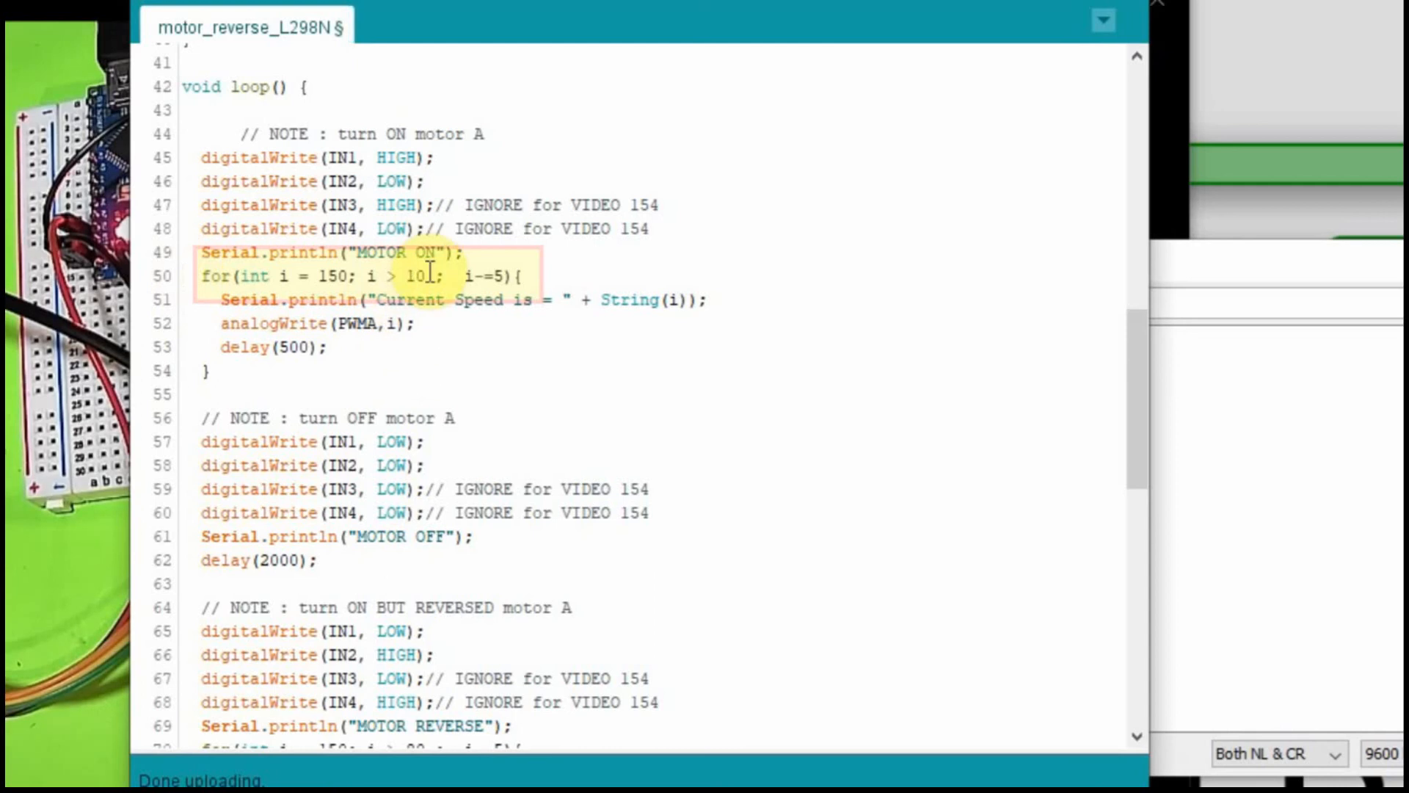
{"action": "scroll", "scroll_direction": "down", "scroll_amount": 3}
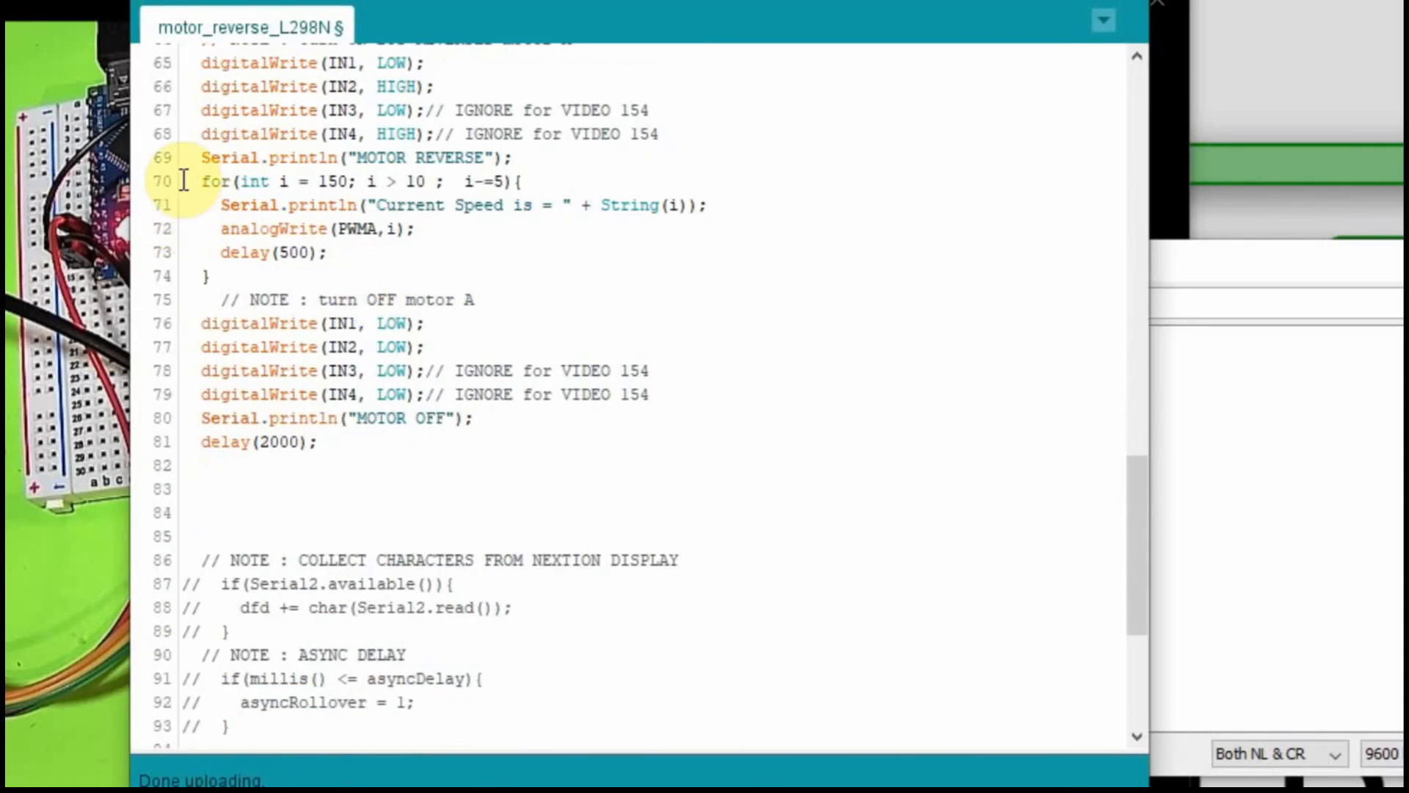
Step: Rewrite line 70's for-loop header as for(int i = 50; i < 150; i+=5)
{"action": "left_click_drag", "start_coordinate": [203, 180], "coordinate": [211, 276]}
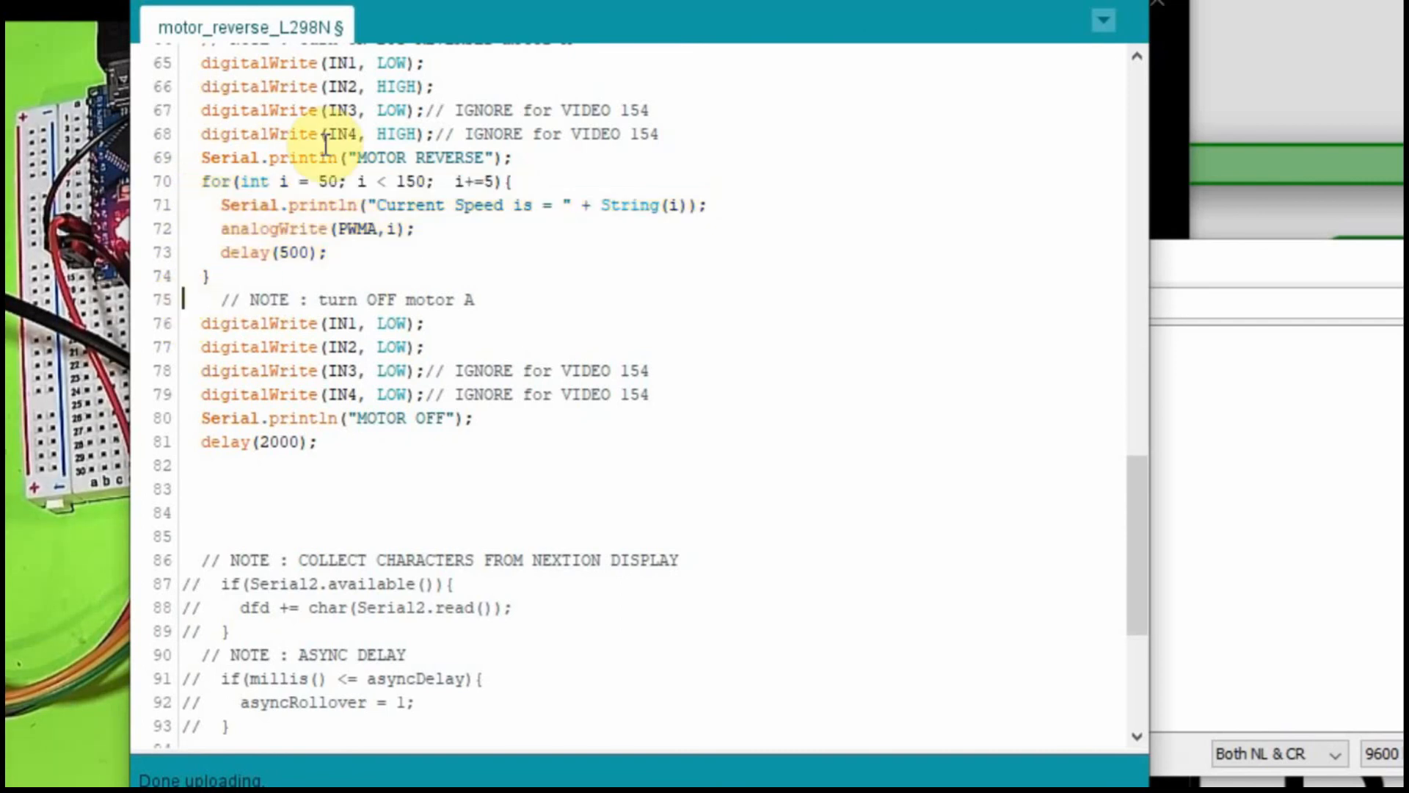
{"action": "mouse_move", "coordinate": [295, 204]}
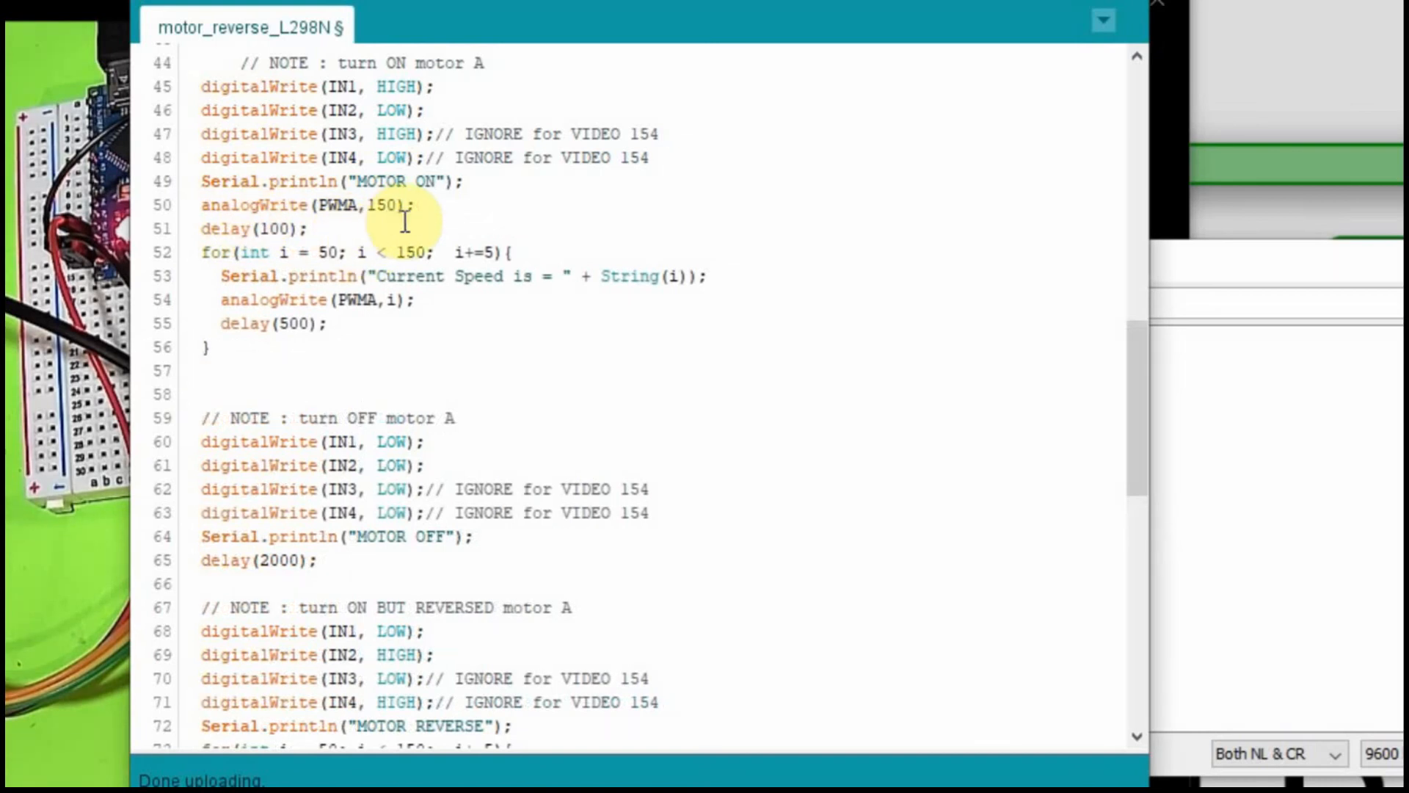
{"action": "mouse_move", "coordinate": [324, 263]}
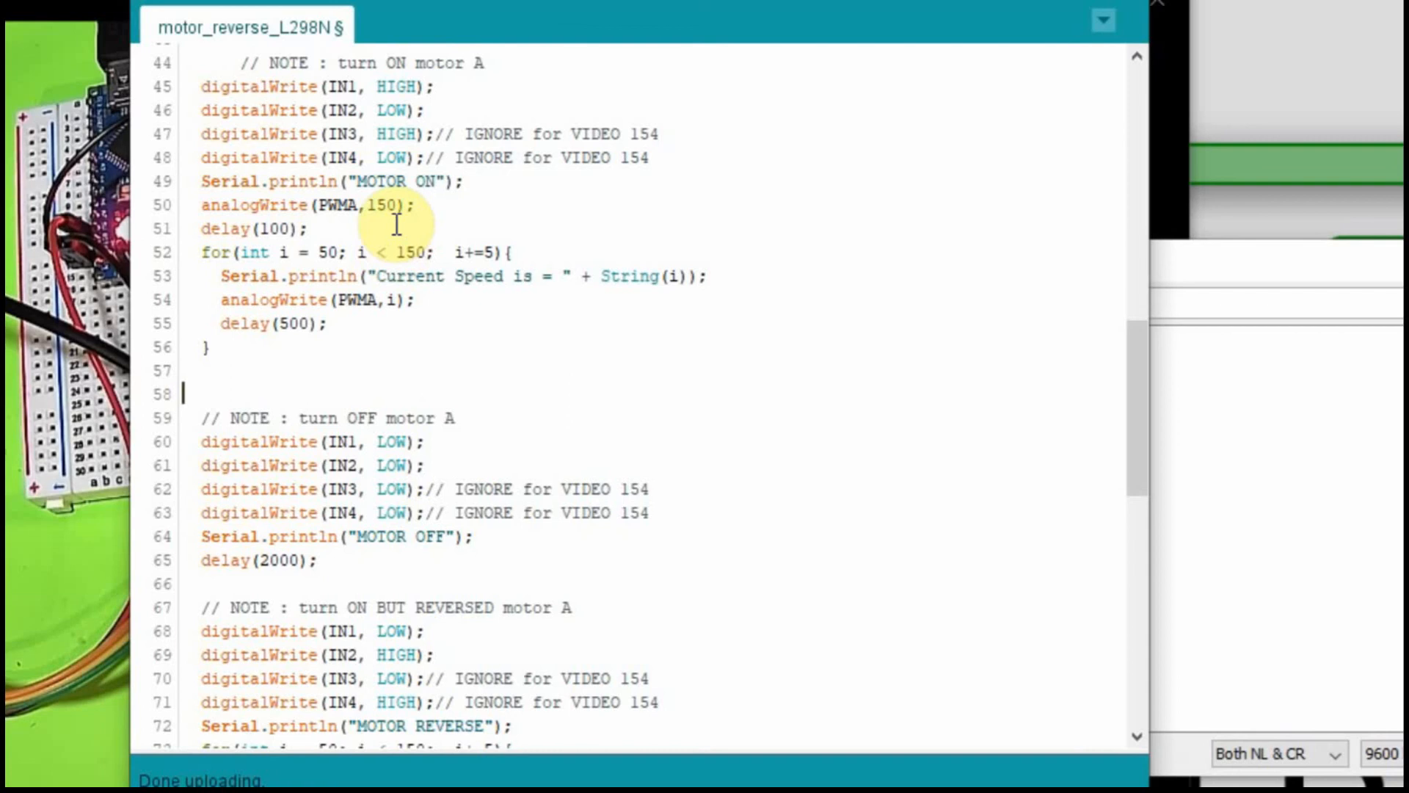
{"action": "mouse_move", "coordinate": [404, 279]}
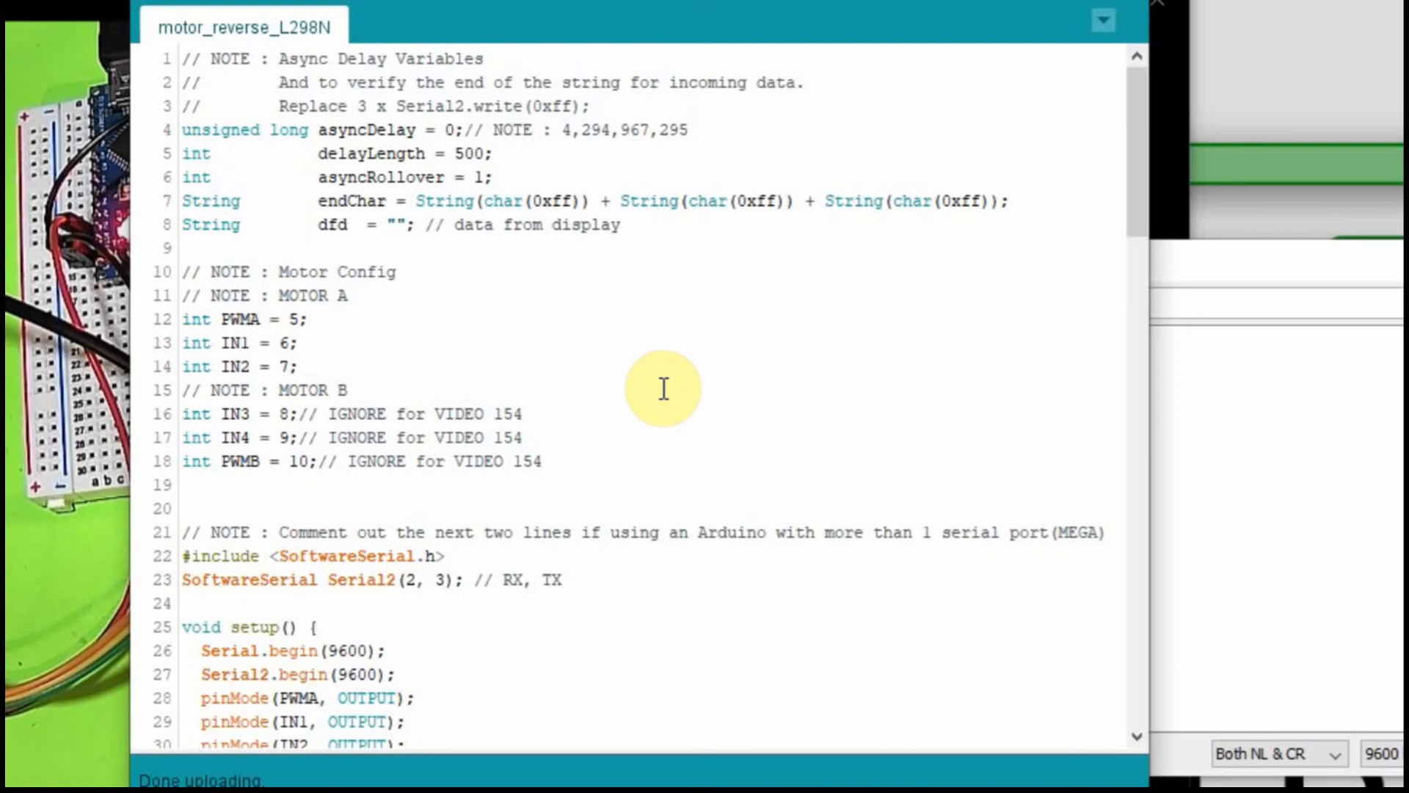
{"action": "mouse_move", "coordinate": [396, 345]}
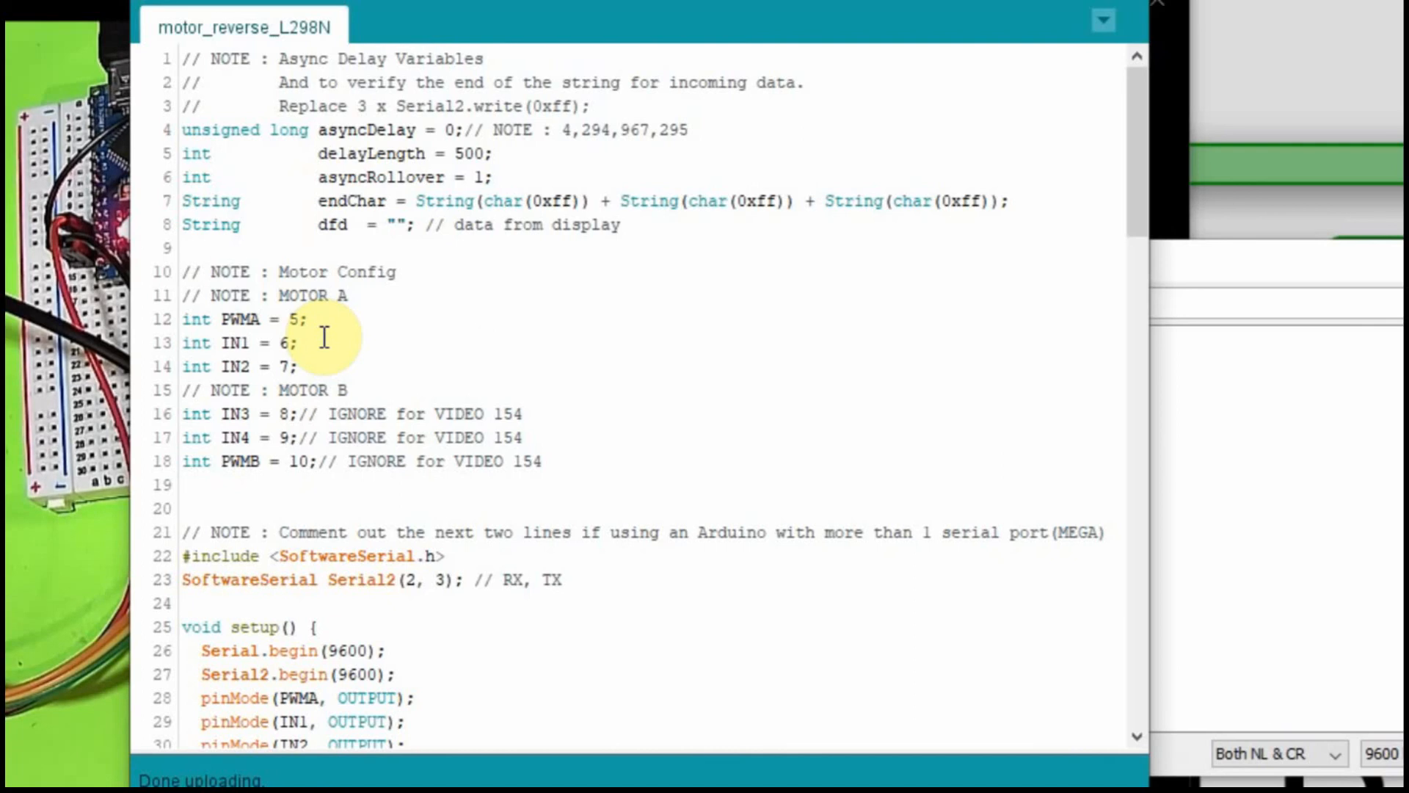
{"action": "mouse_move", "coordinate": [332, 324]}
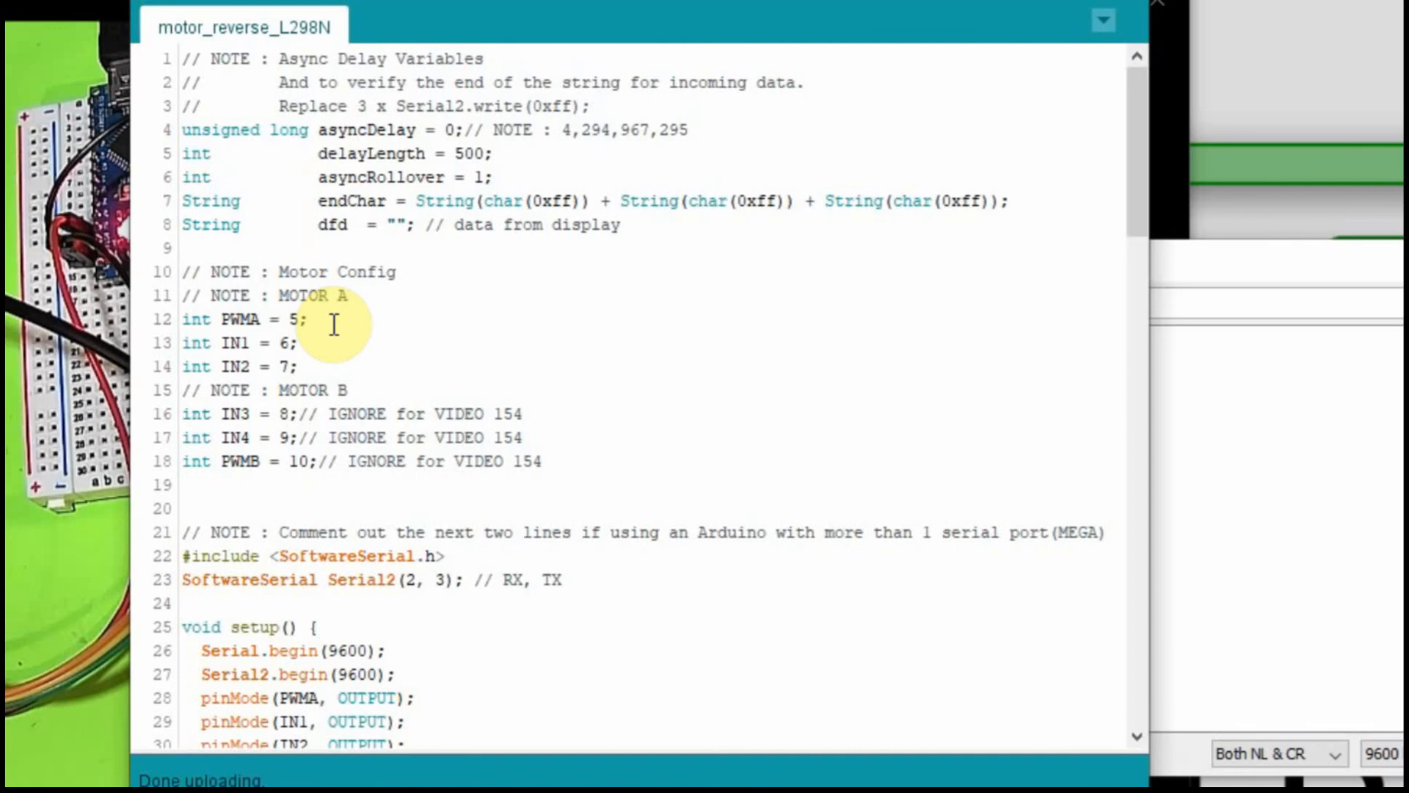
{"action": "scroll", "scroll_direction": "down", "scroll_amount": 3}
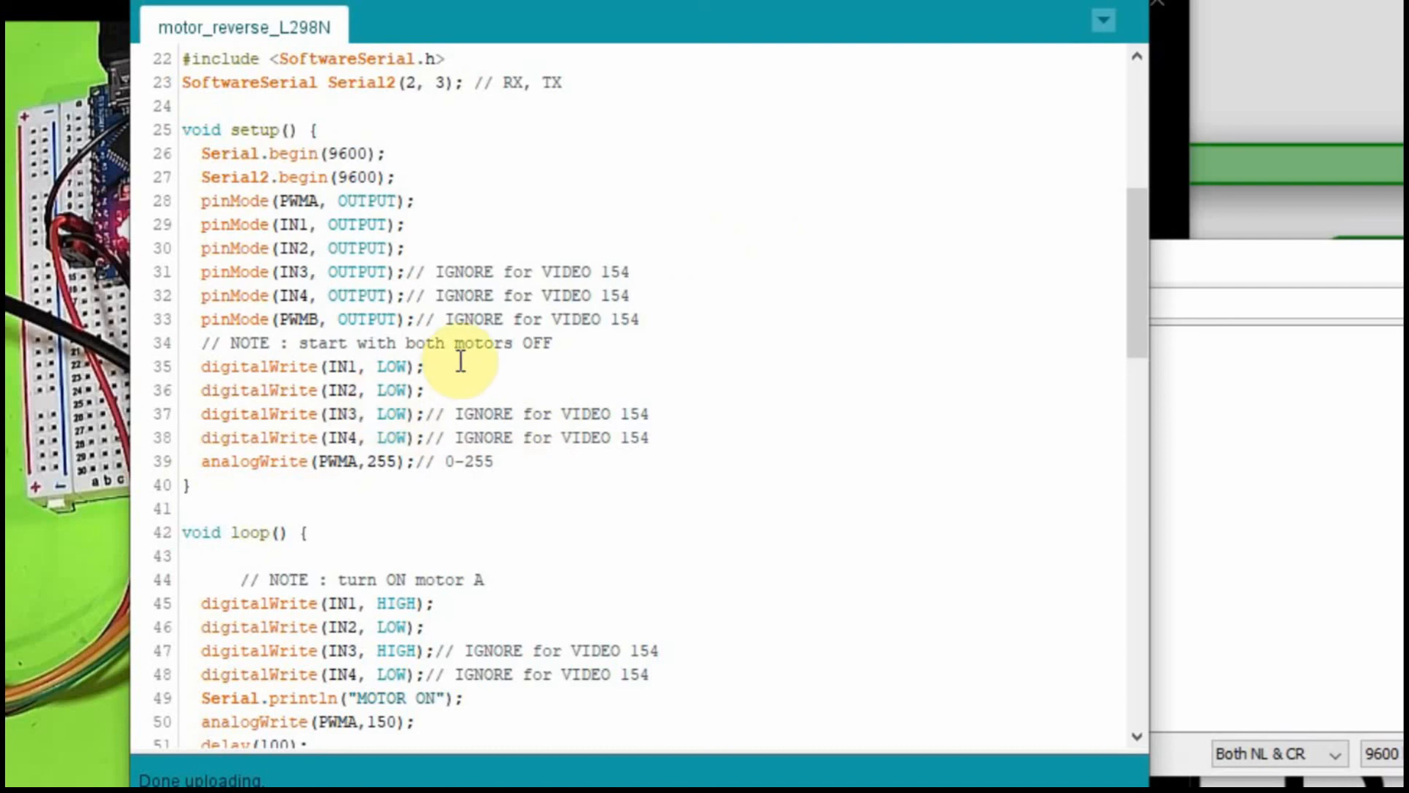
{"action": "mouse_move", "coordinate": [719, 472]}
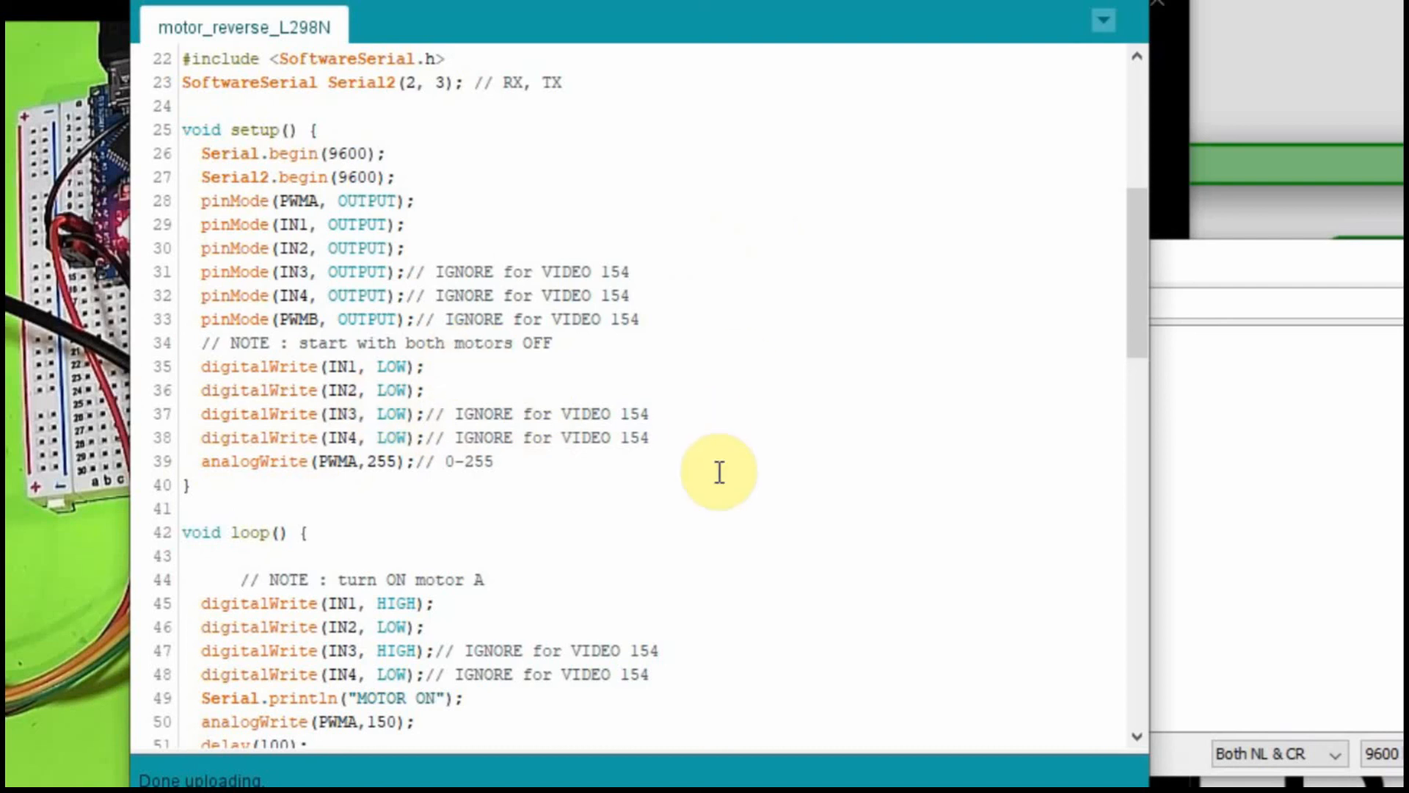
Step: Scroll down to loop() to review the analogWrite(PWMA,150) kick-start and for-loop ramp
{"action": "scroll", "scroll_direction": "down", "scroll_amount": 3}
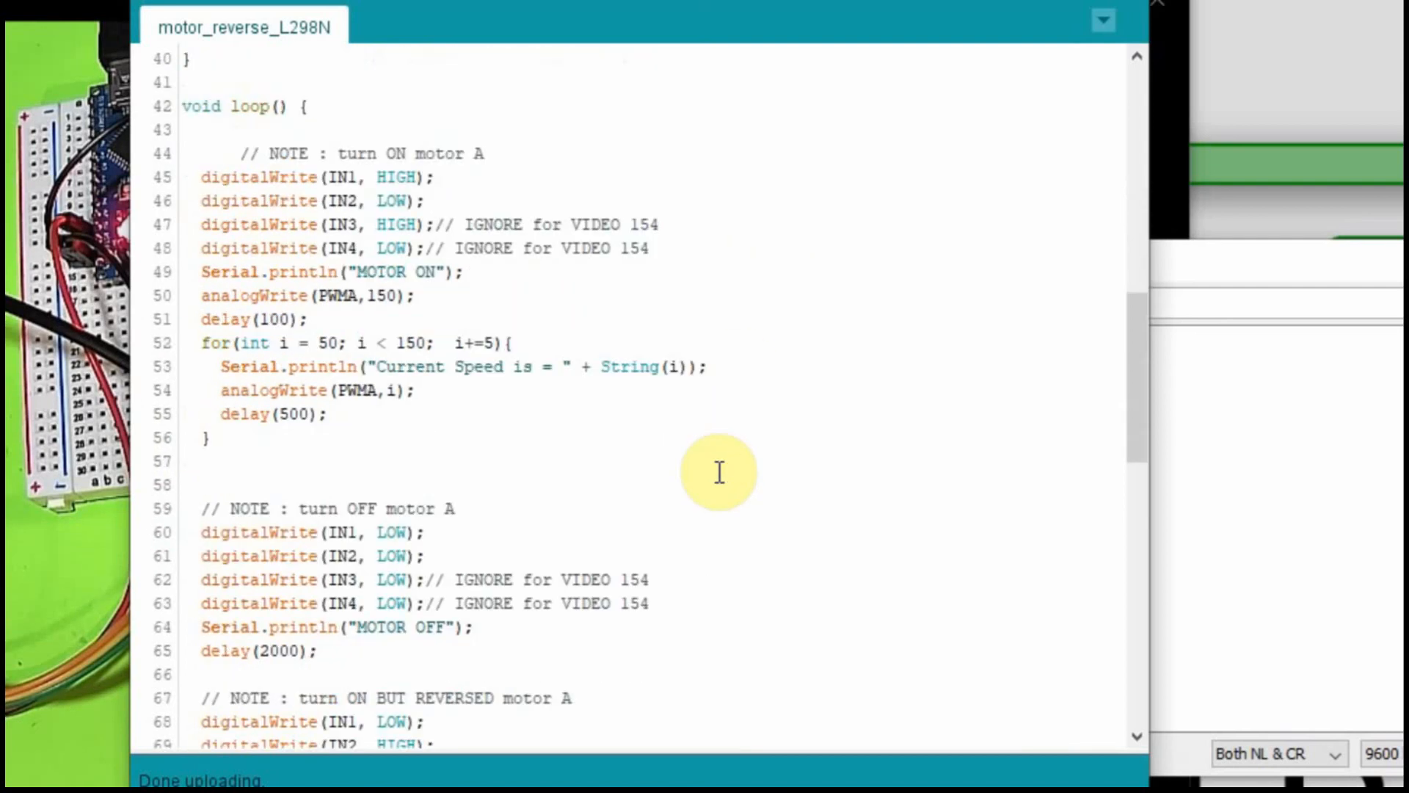
{"action": "mouse_move", "coordinate": [492, 129]}
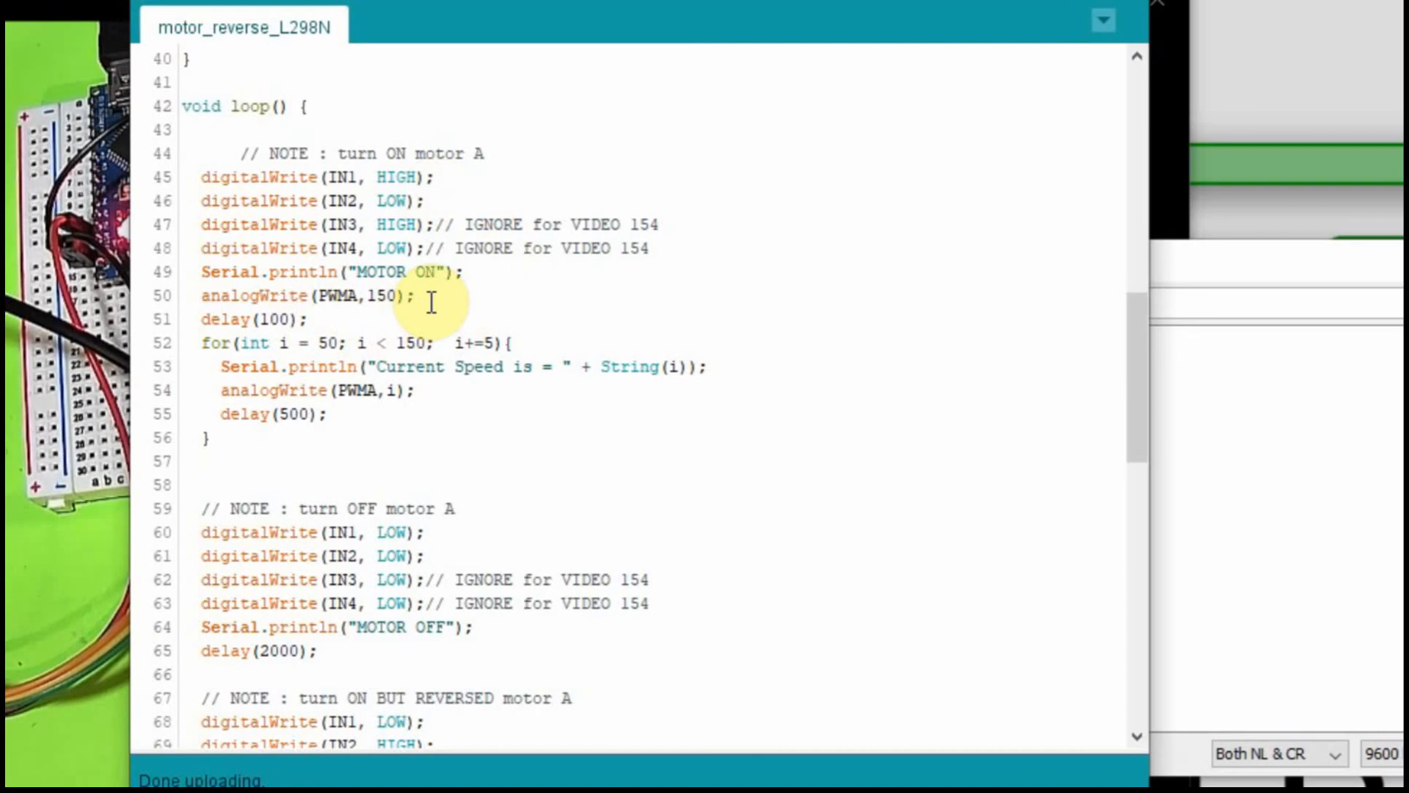
{"action": "mouse_move", "coordinate": [548, 322]}
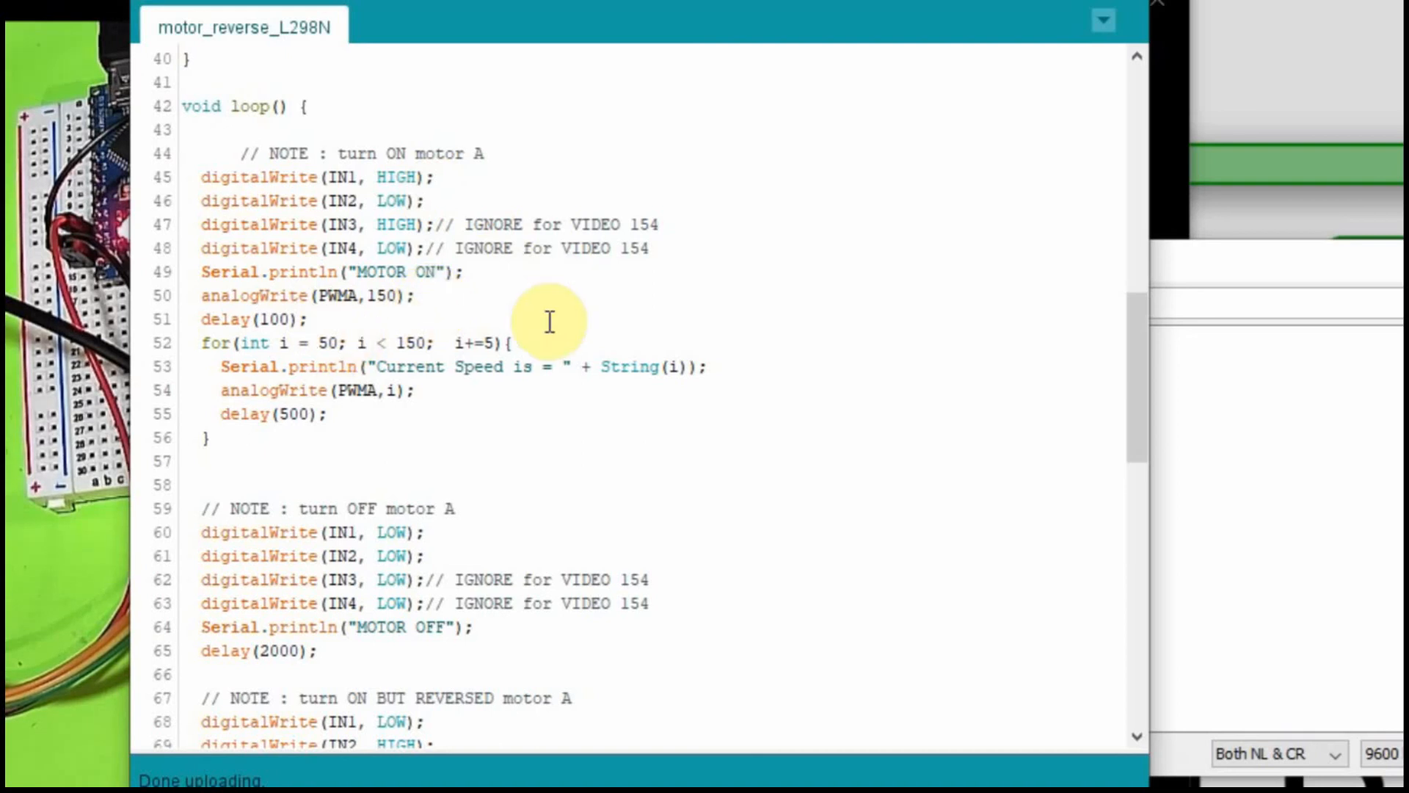